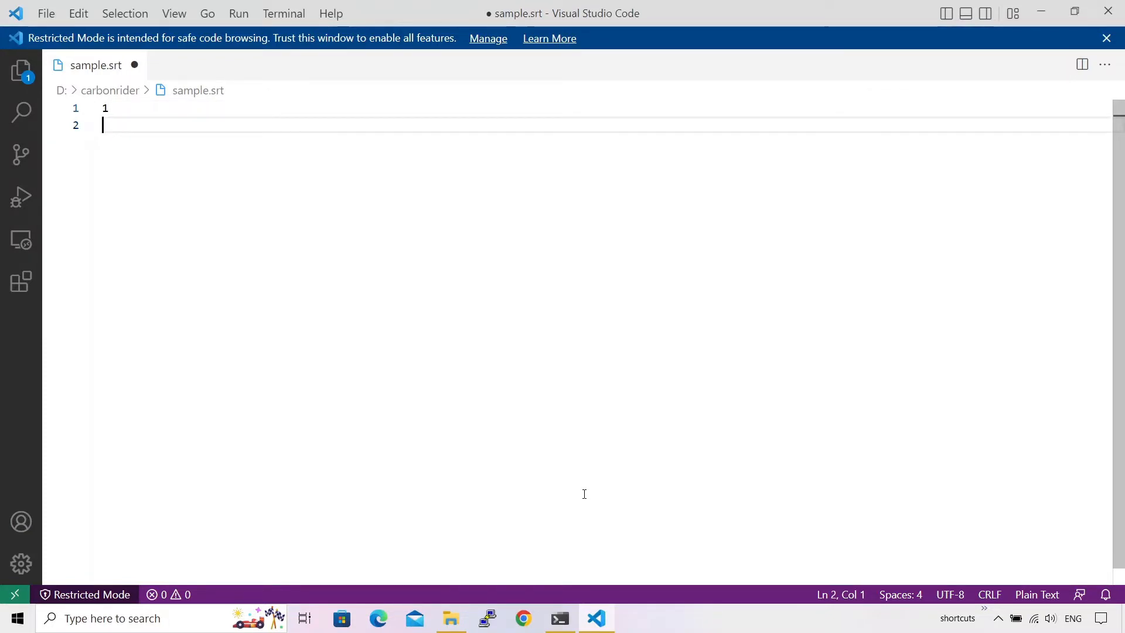
Enter the timing line 00:00:04,000 --> 00:00:08,000 for caption 1 in sample.srt
{"action": "type", "text": "00:"}
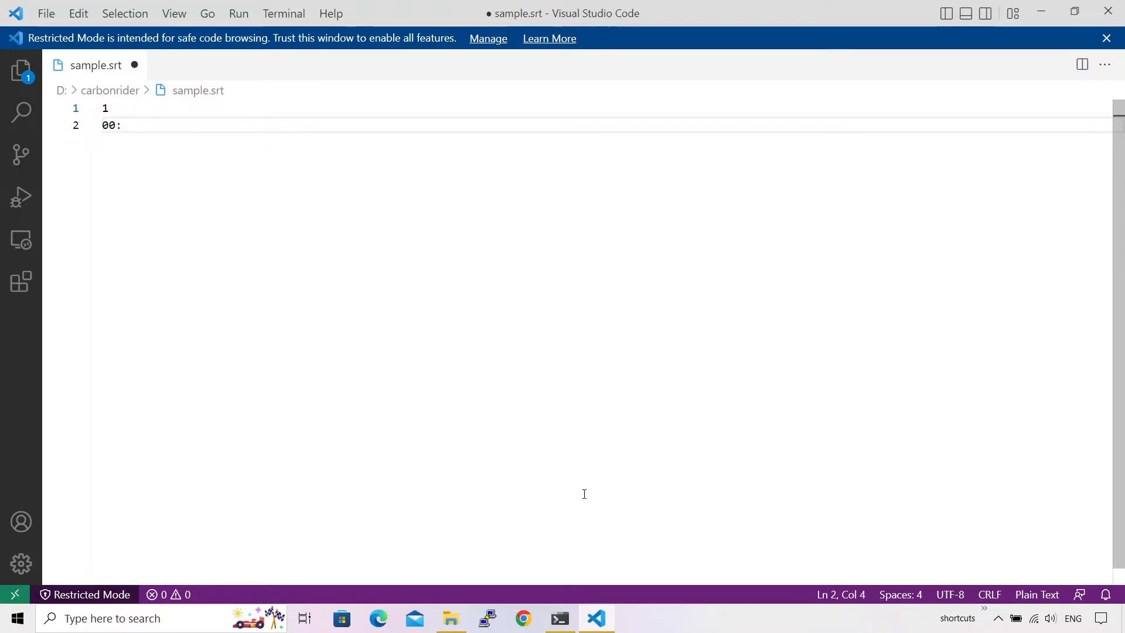
{"action": "type", "text": "00:"}
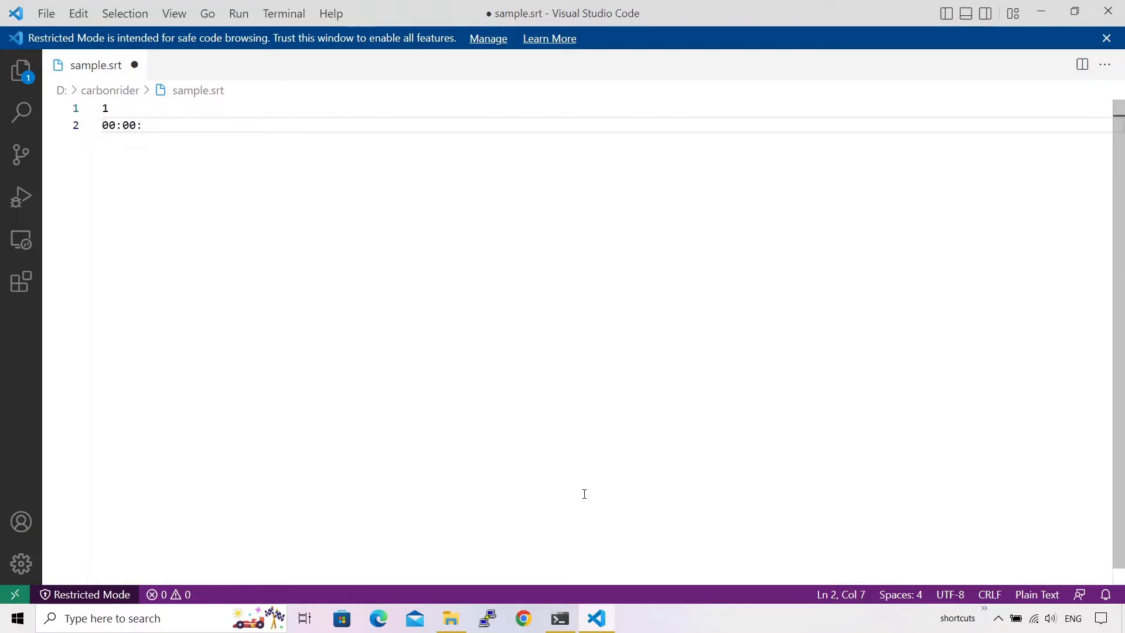
{"action": "type", "text": "04"}
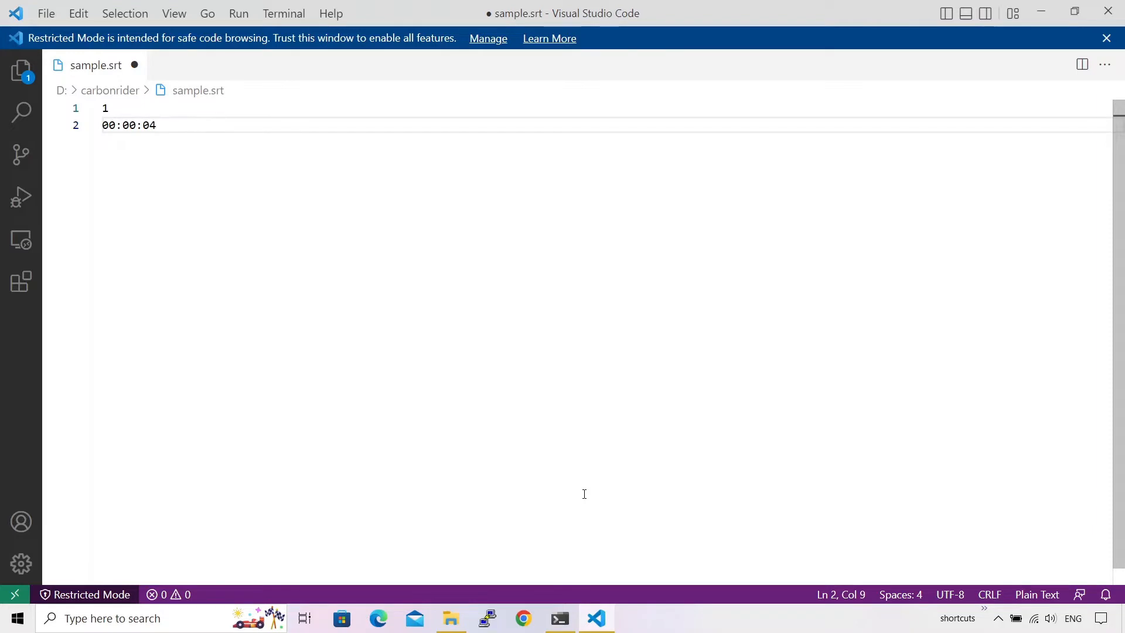
{"action": "type", "text": ","}
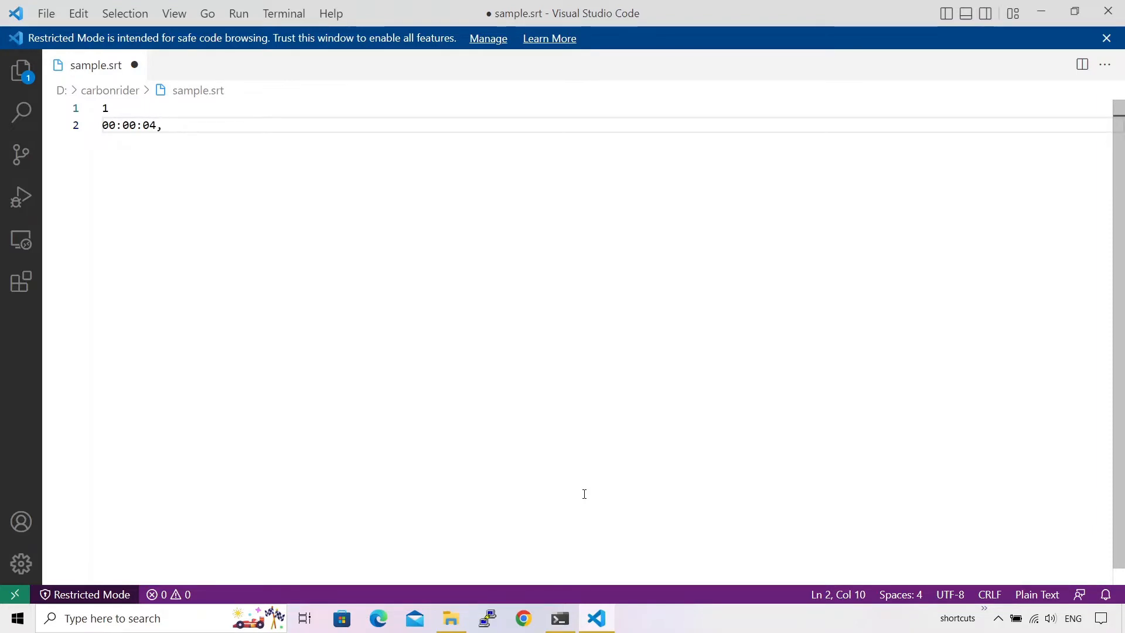
{"action": "type", "text": "0"}
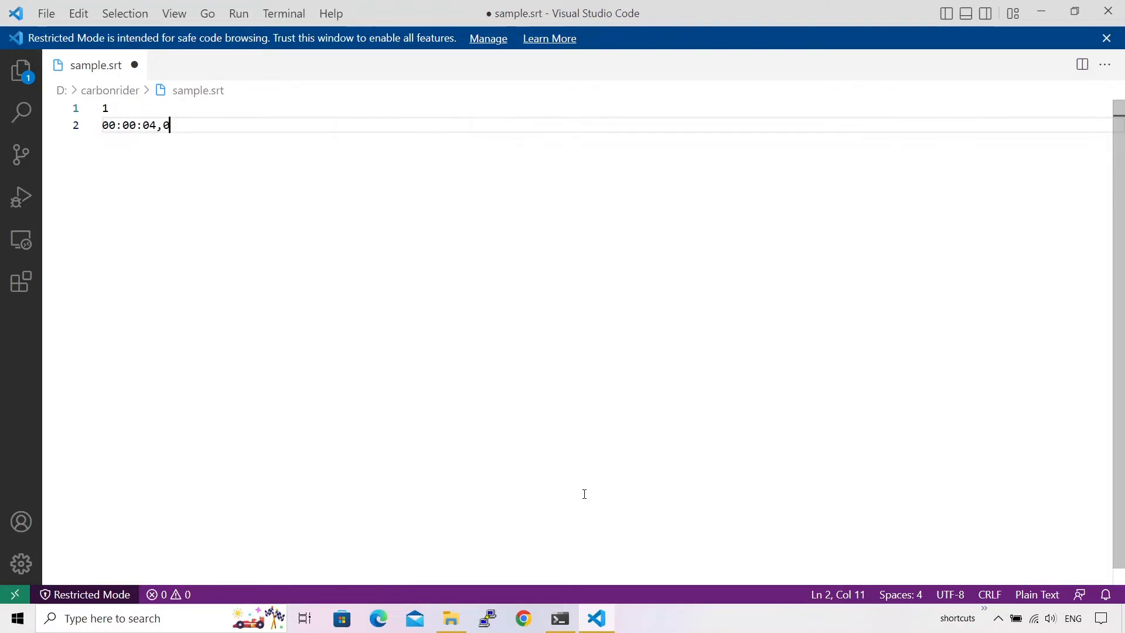
{"action": "type", "text": "00"}
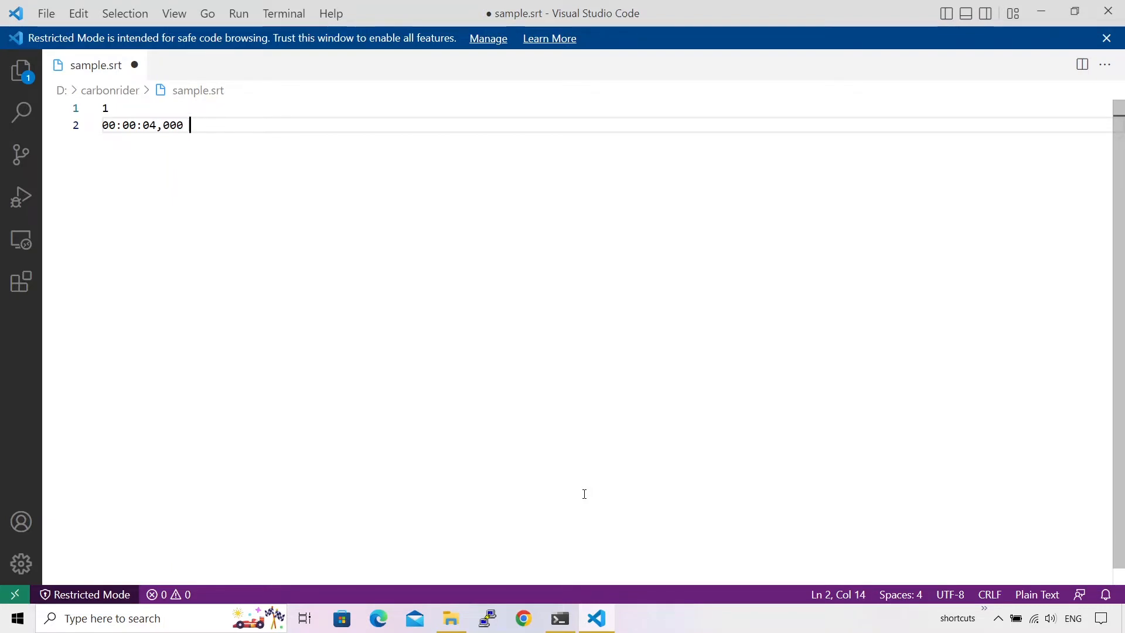
{"action": "type", "text": "--"}
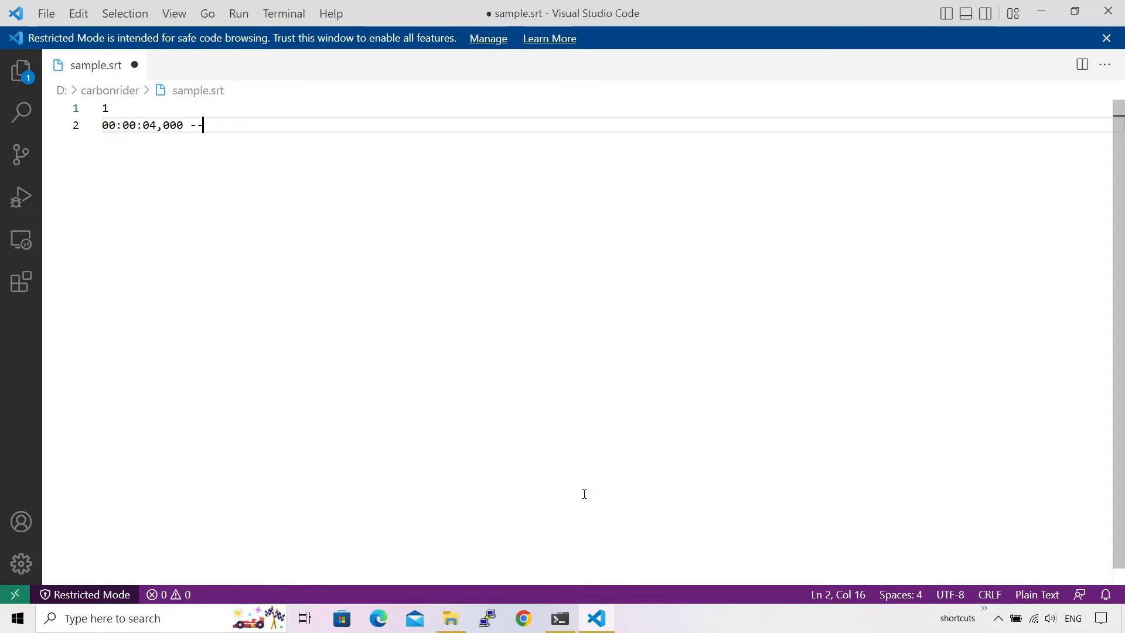
{"action": "type", "text": ">"}
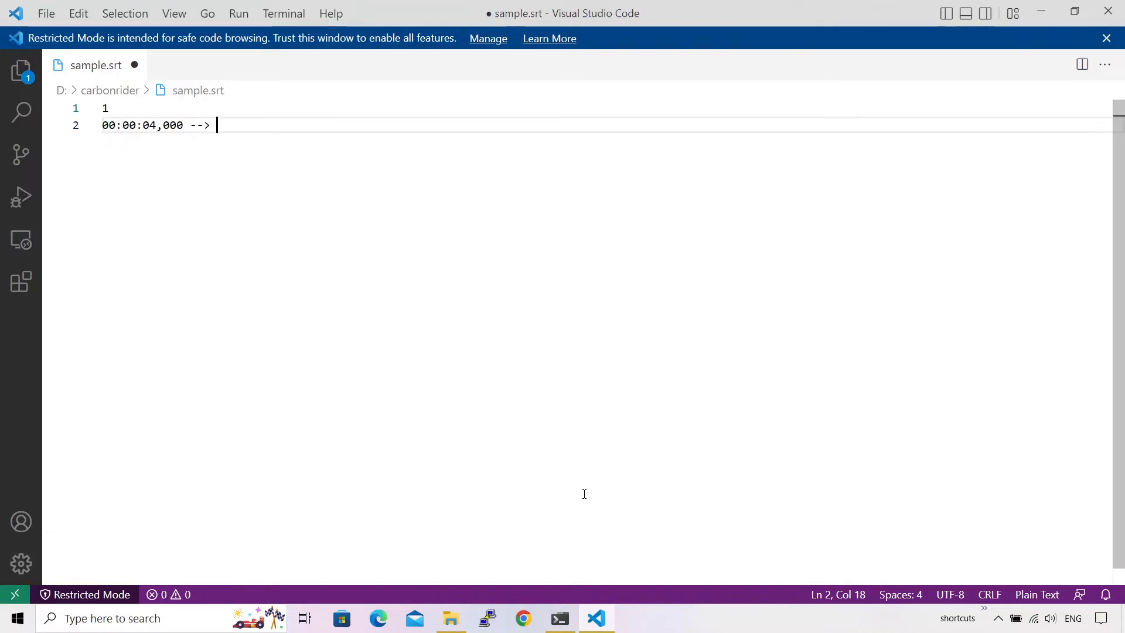
{"action": "type", "text": "00:00:"}
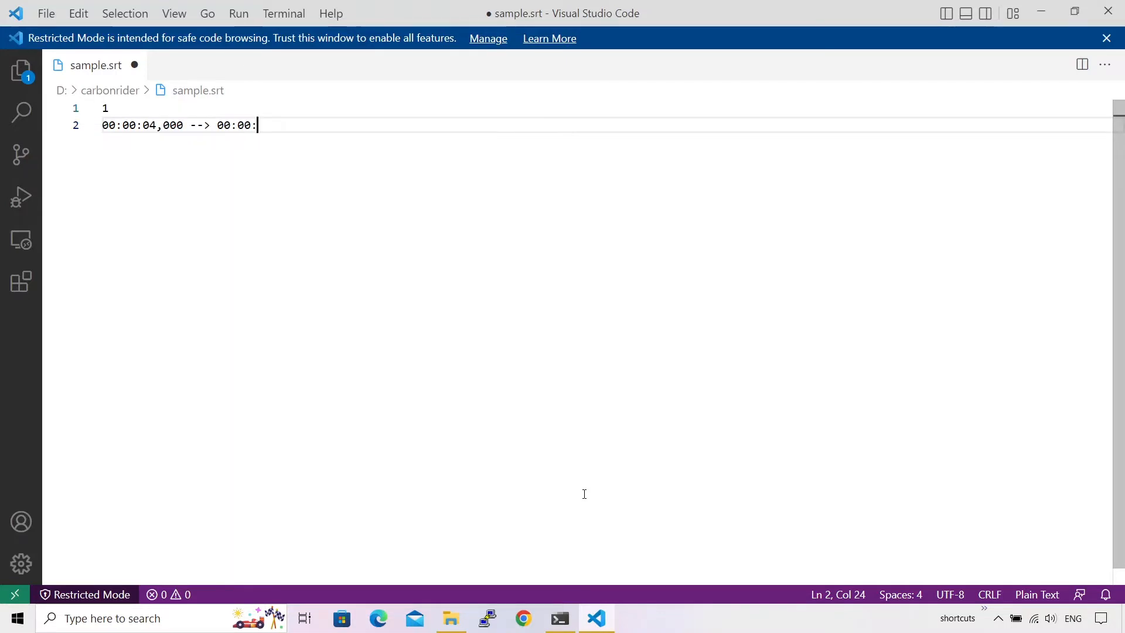
{"action": "type", "text": "08,"}
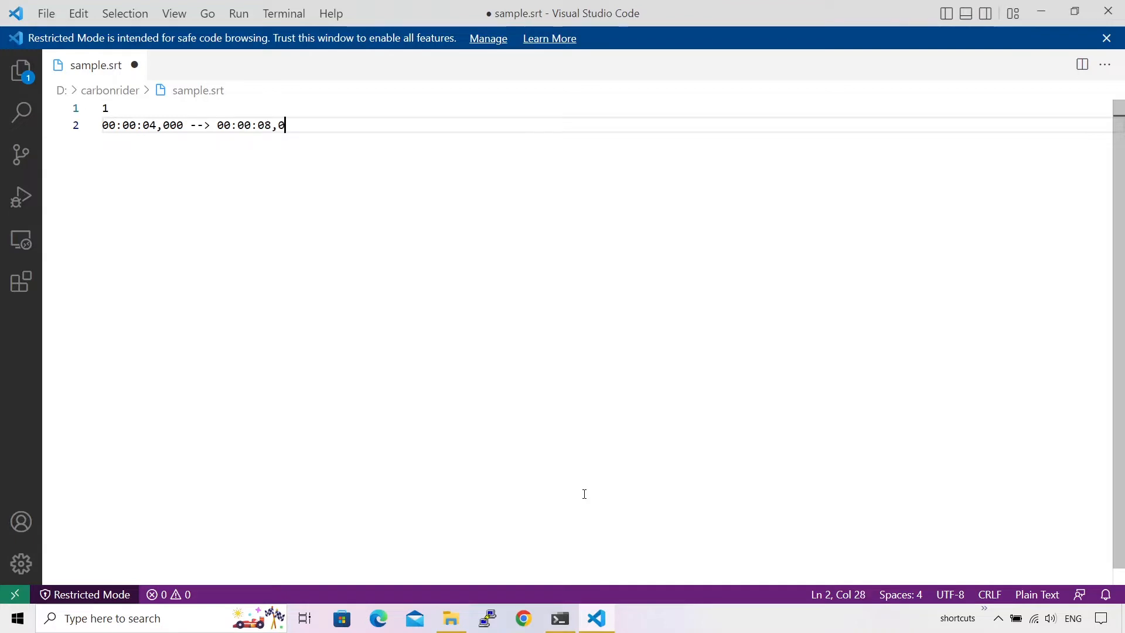
{"action": "type", "text": "00"}
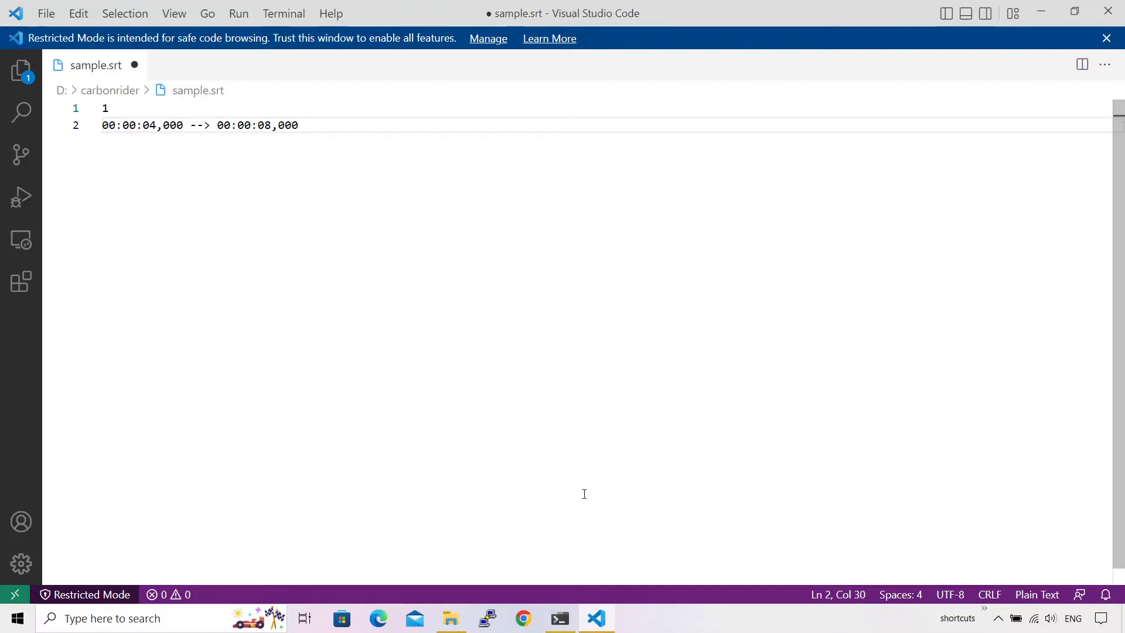
Add the caption text "This is my first caption." and start a new block below it
{"action": "type", "text": "This is my first"}
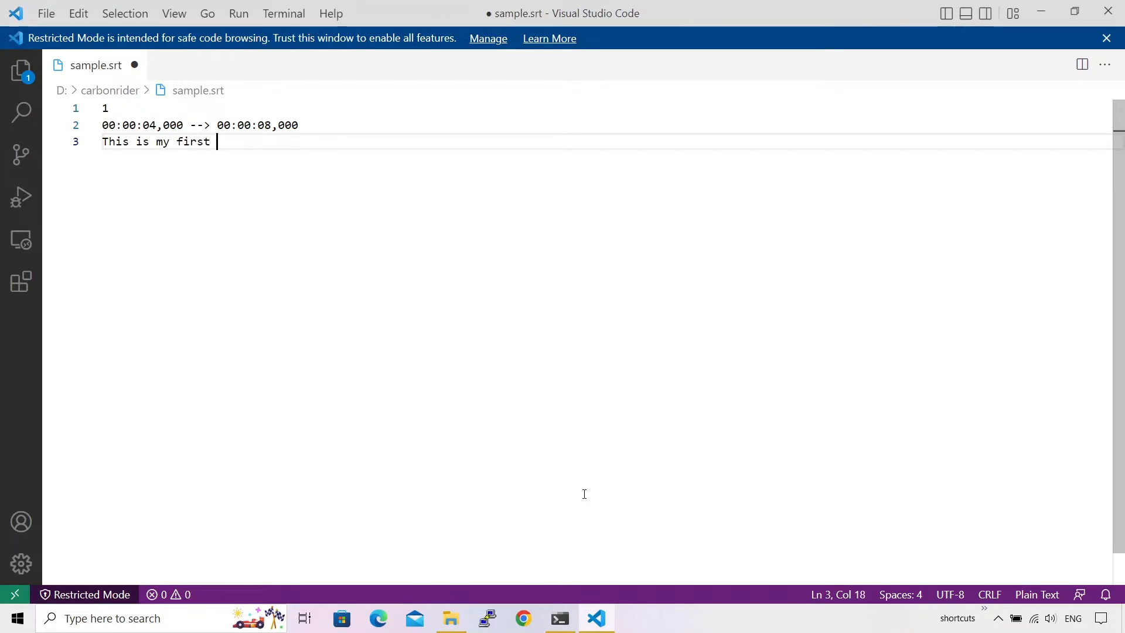
{"action": "type", "text": "caption."}
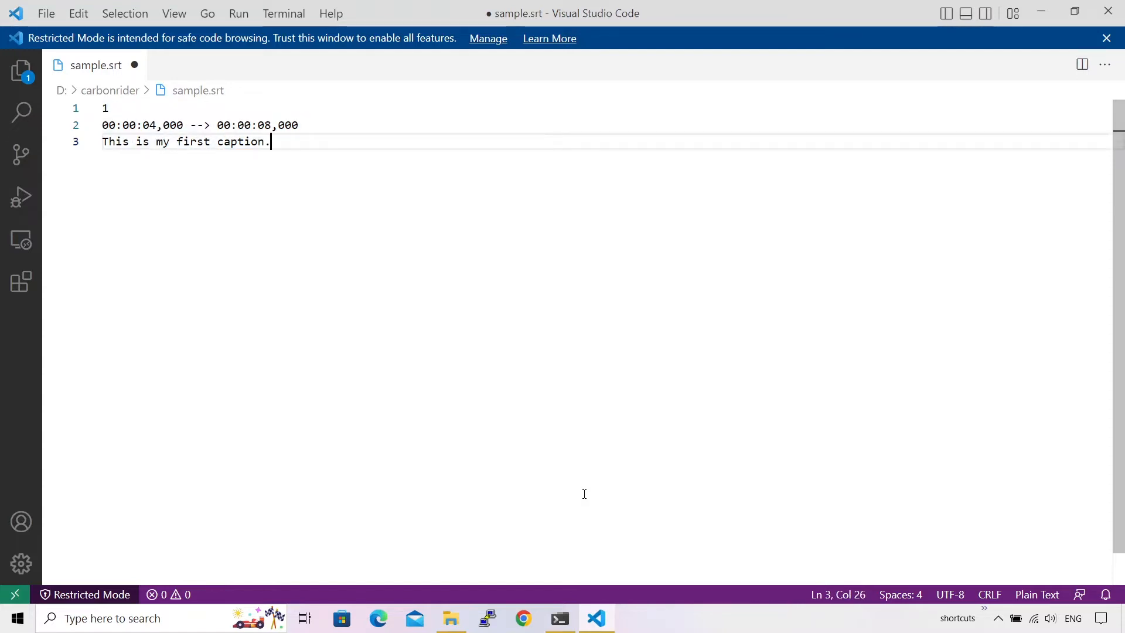
{"action": "key", "text": "Enter"}
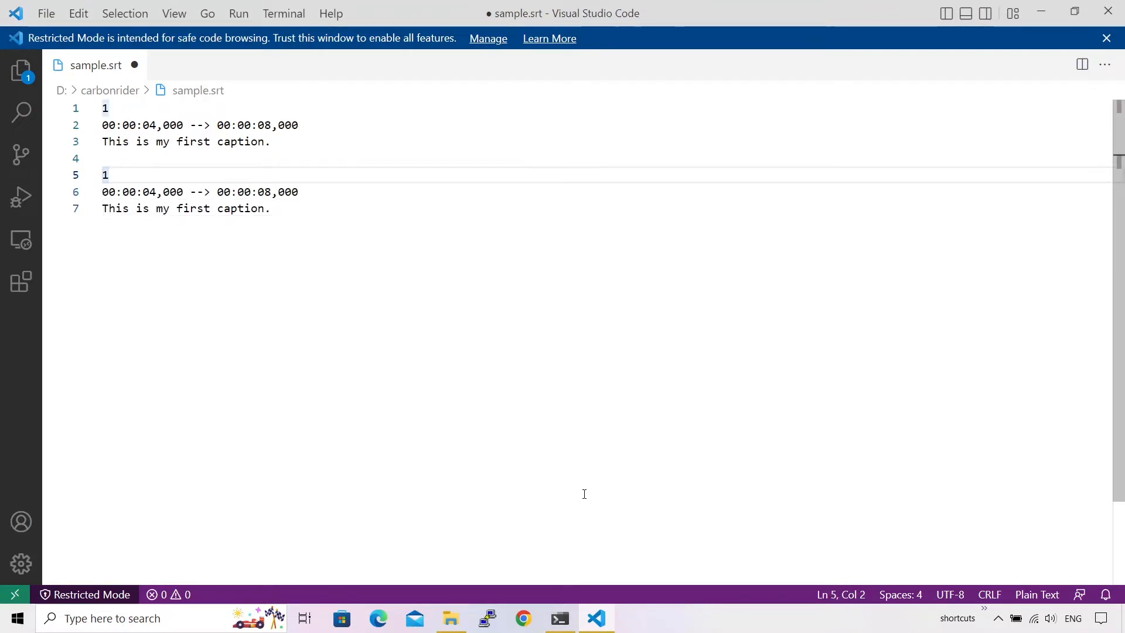
Number the second cue 2 and retime it to 00:00:010,000 --> 00:00:13,000
{"action": "type", "text": "2"}
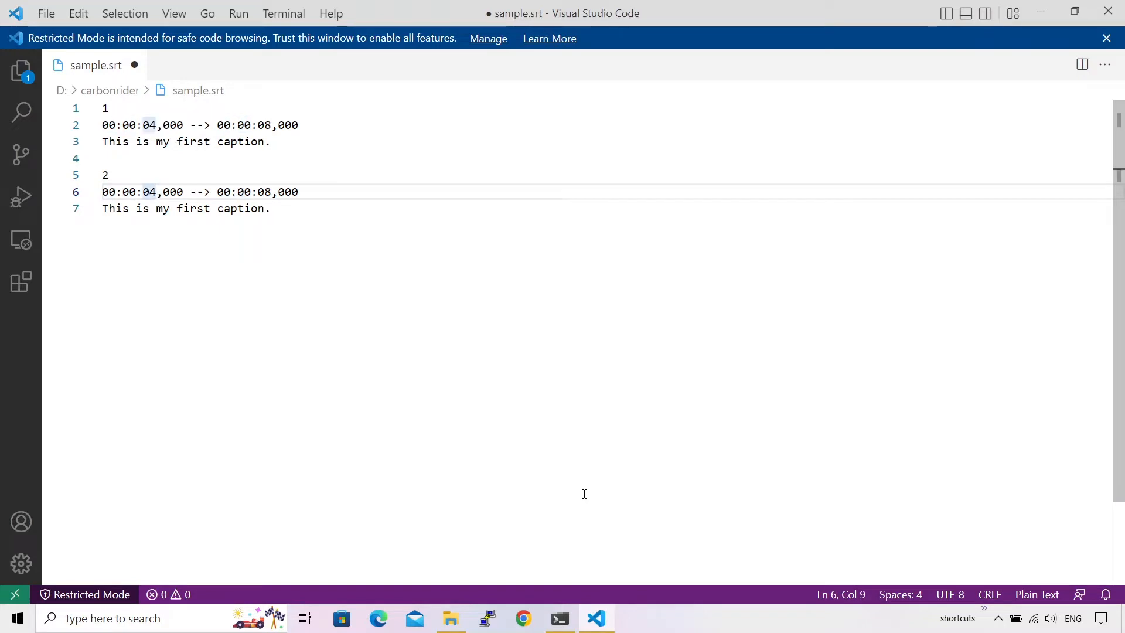
{"action": "type", "text": "10"}
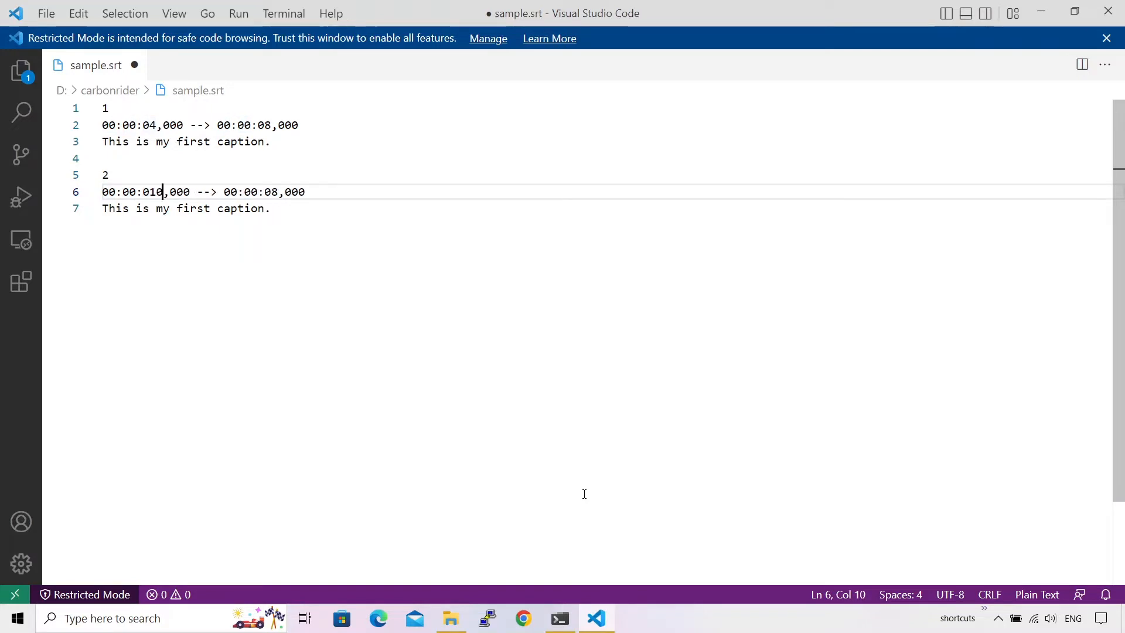
{"action": "left_click", "coordinate": [244, 191]}
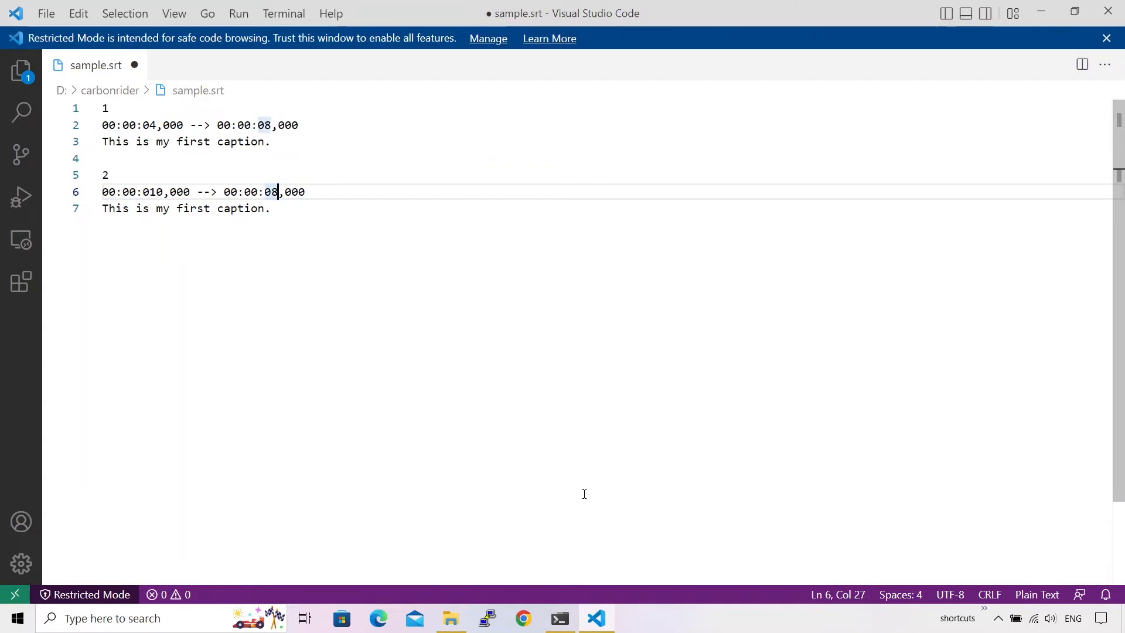
{"action": "key", "text": "Backspace"}
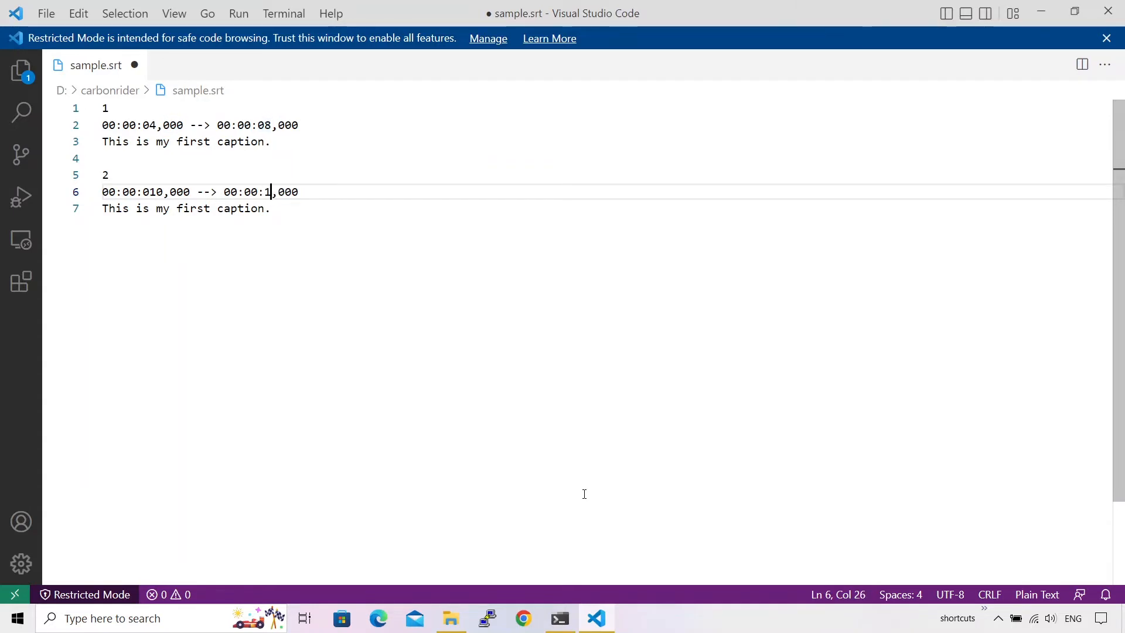
{"action": "type", "text": "3"}
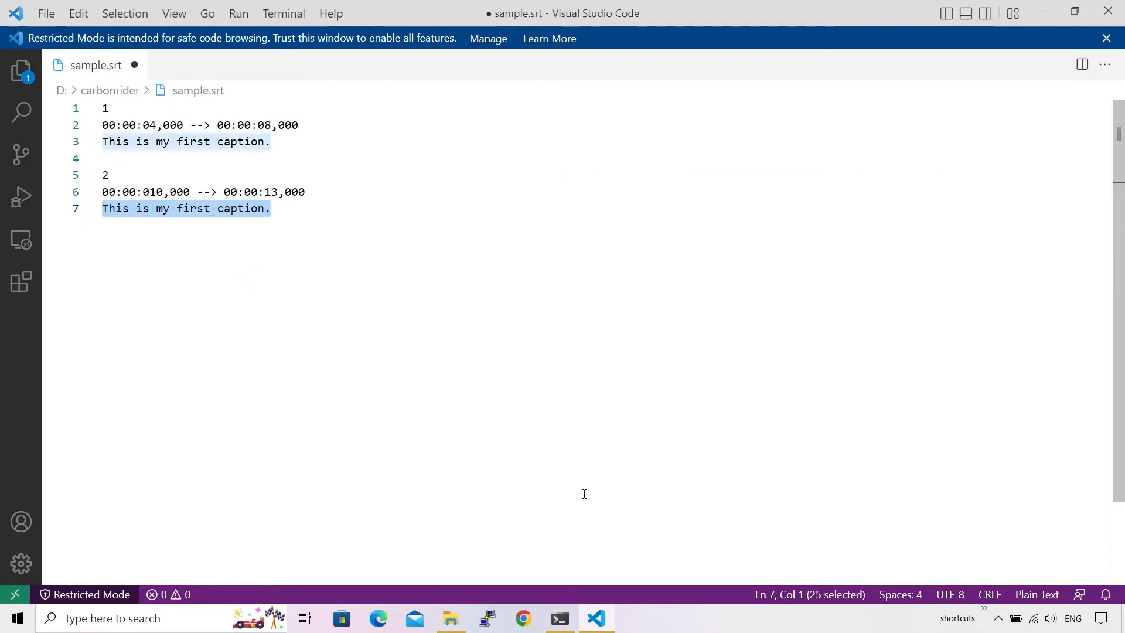
Write the second caption "Hello bunny this looks nice." and save sample.srt
{"action": "type", "text": "Hello bun"}
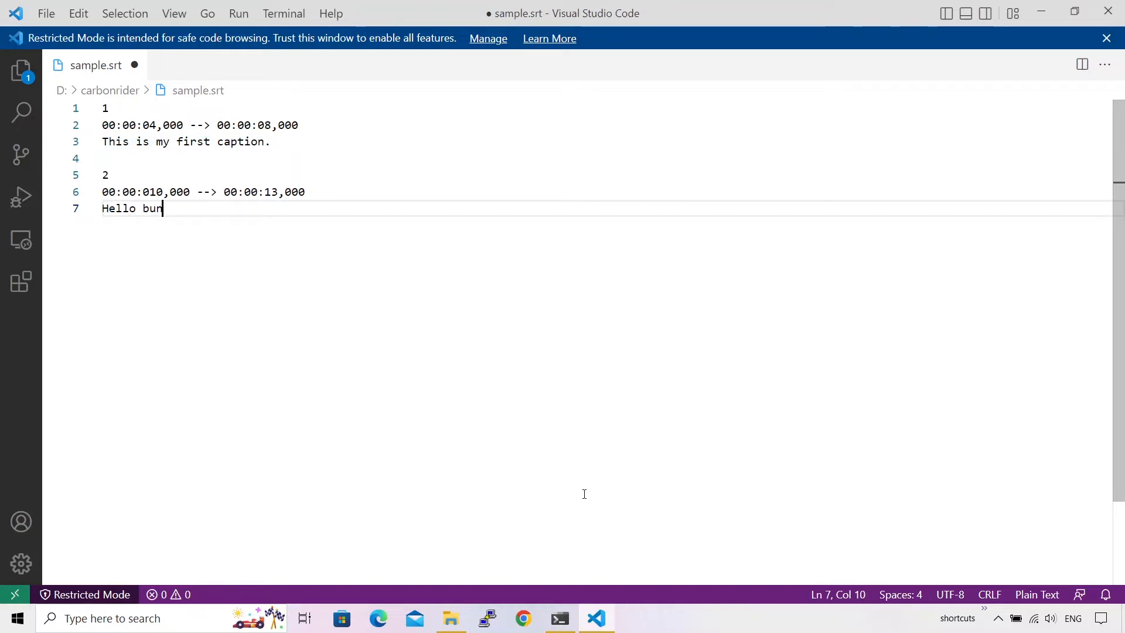
{"action": "type", "text": "ny this looks"}
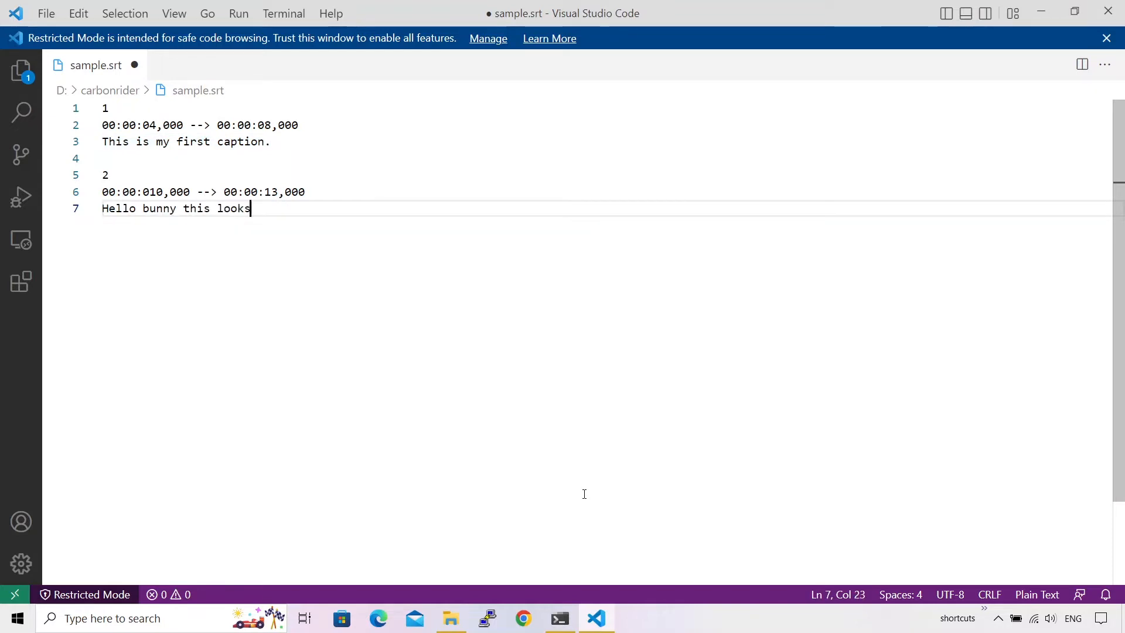
{"action": "type", "text": "nice."}
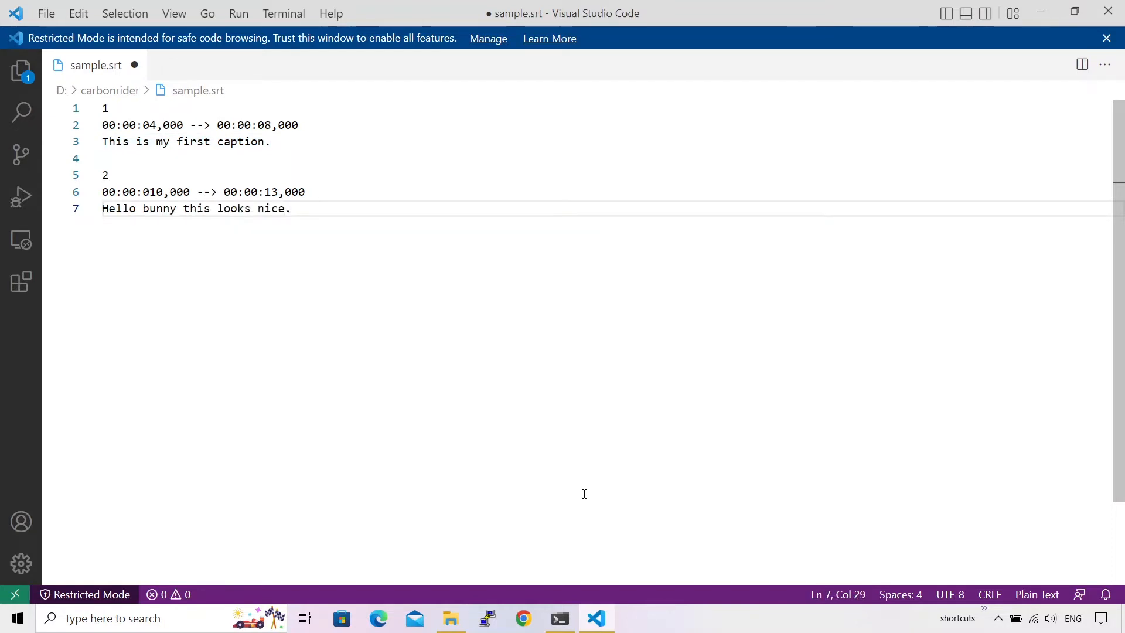
{"action": "key", "text": "ctrl+s"}
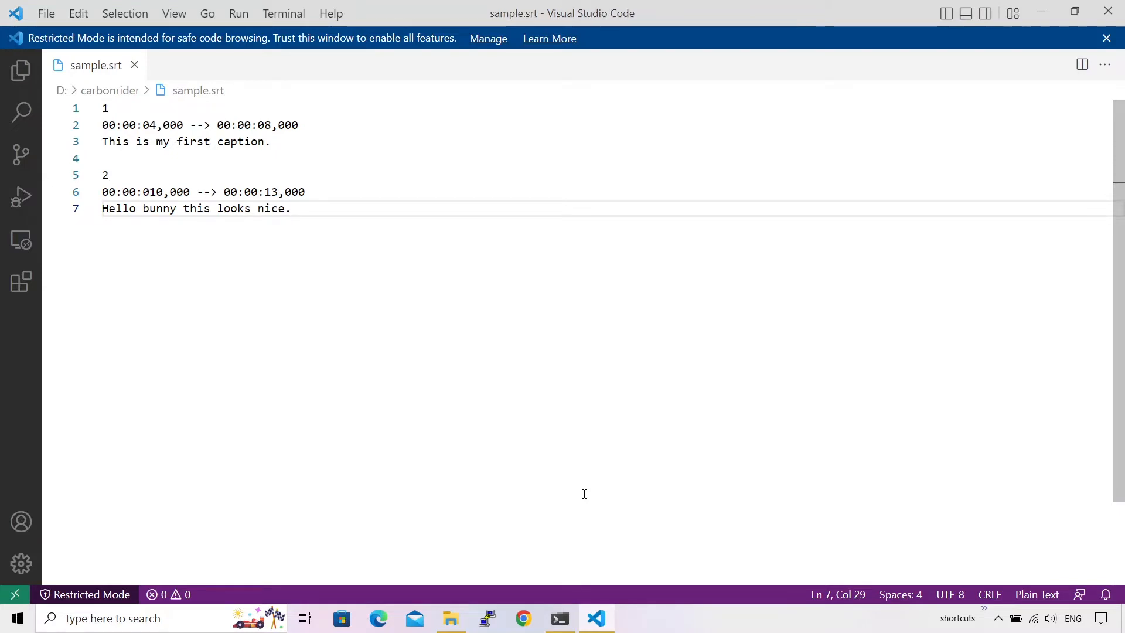
{"action": "mouse_move", "coordinate": [752, 432]}
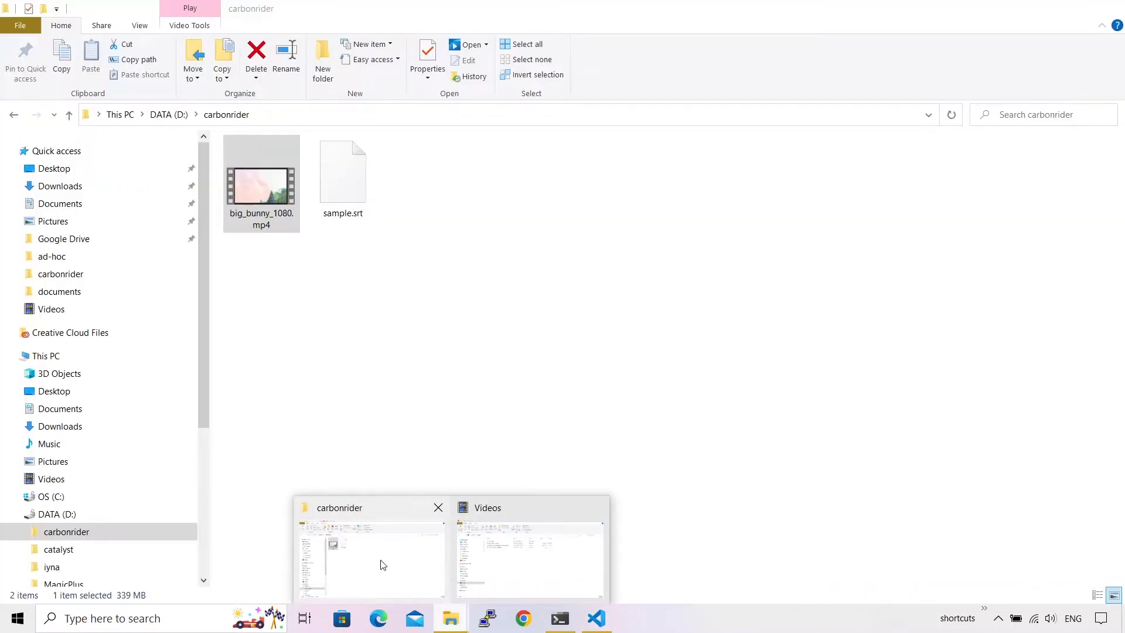
Open big_bunny_1080.mp4 from the carbonrider folder with VLC media player
{"action": "right_click", "coordinate": [262, 186]}
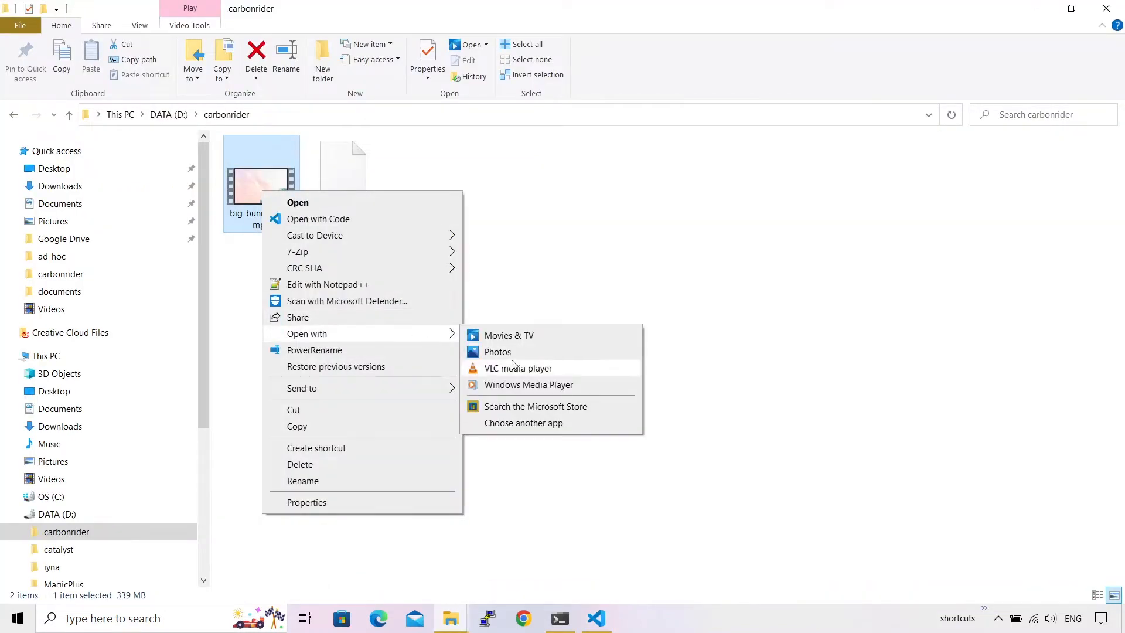
{"action": "left_click", "coordinate": [518, 368]}
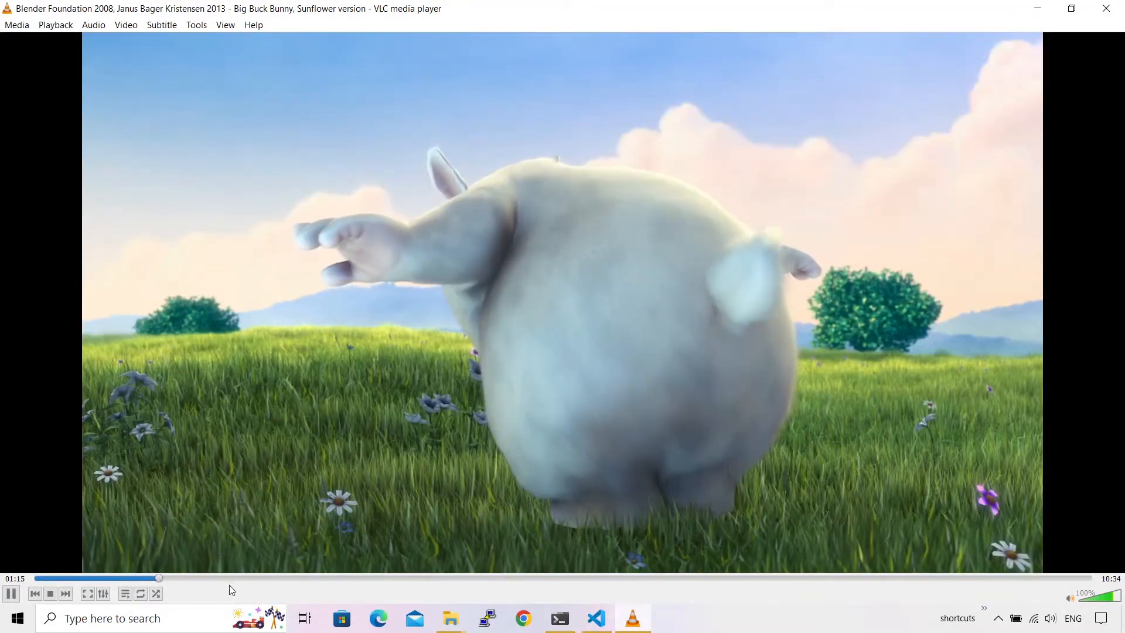
Seek forward in the Big Buck Bunny video, which shows no captions yet
{"action": "left_click_drag", "start_coordinate": [158, 578], "coordinate": [207, 578]}
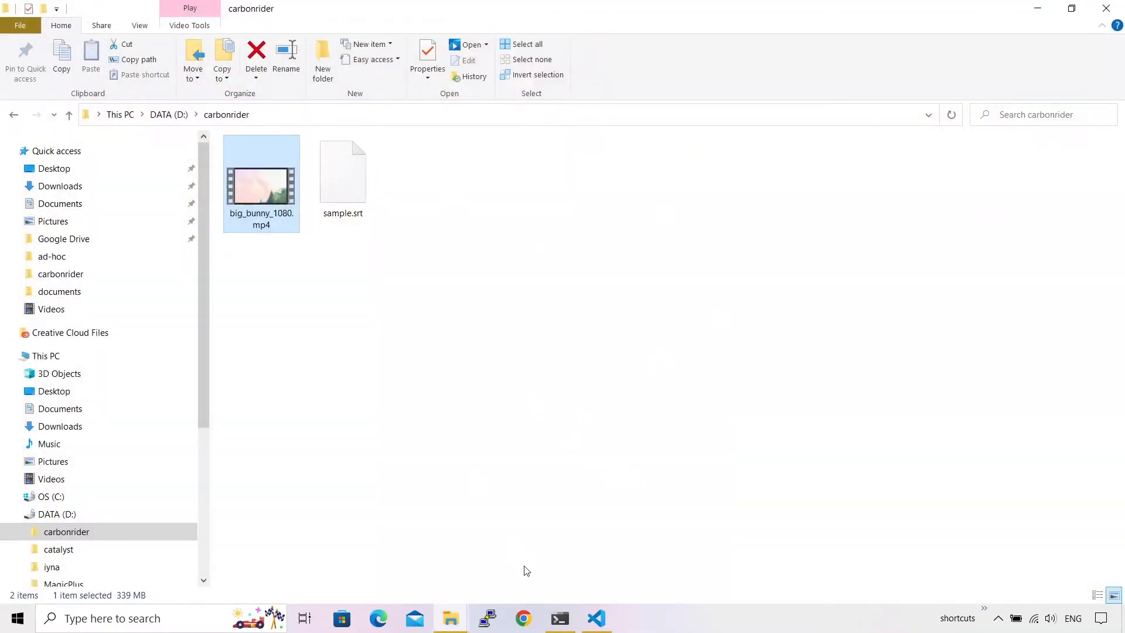
Bring the carbonrider folder window back from the taskbar
{"action": "left_click", "coordinate": [559, 618]}
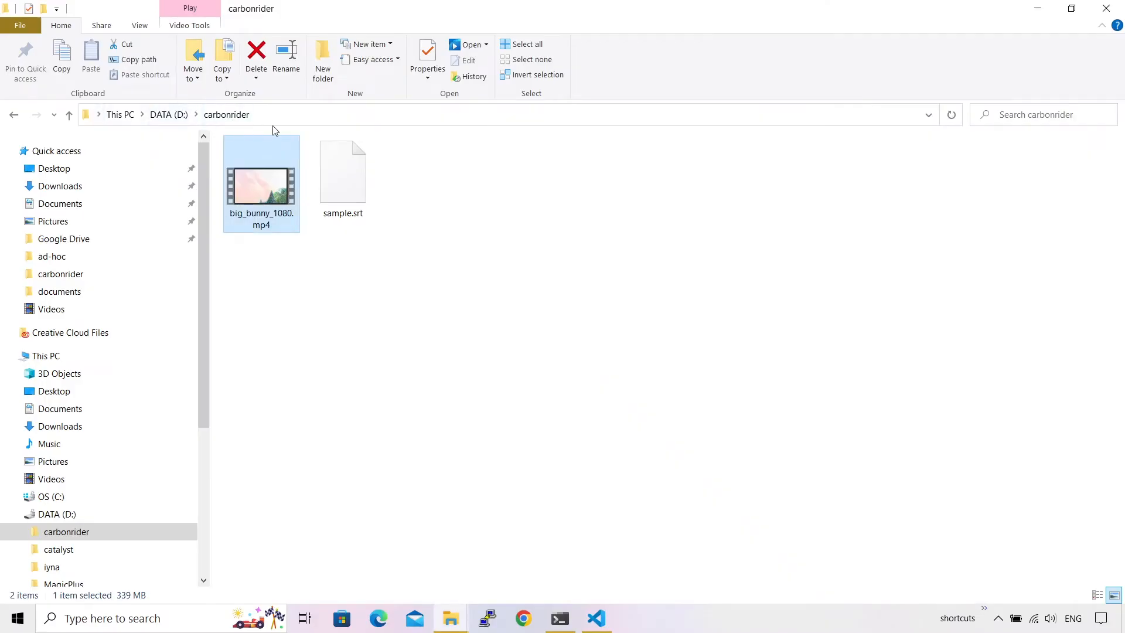
{"action": "mouse_move", "coordinate": [404, 214]}
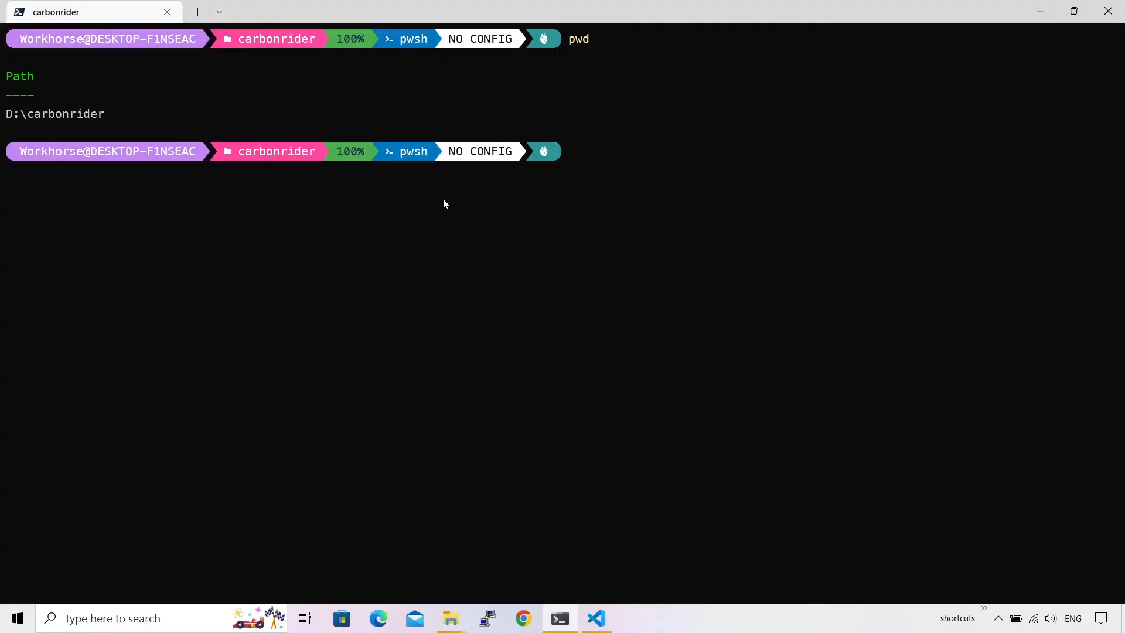
Start an ffmpeg command taking .\big_bunny_1080.mp4 as input
{"action": "type", "text": "ffmpeg"}
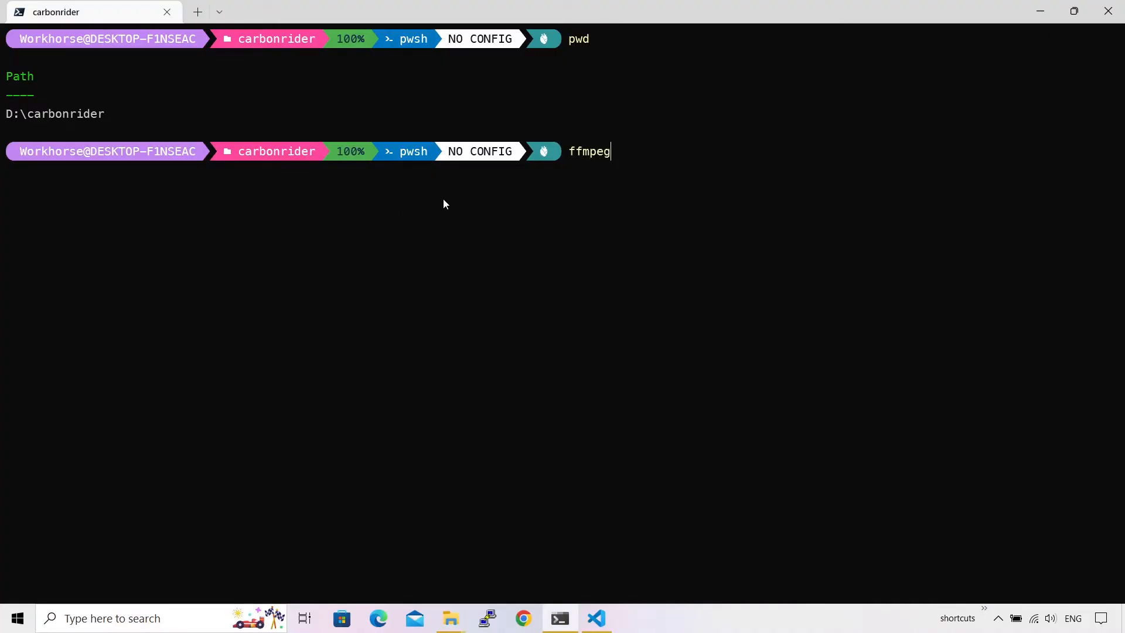
{"action": "type", "text": "\" -\""}
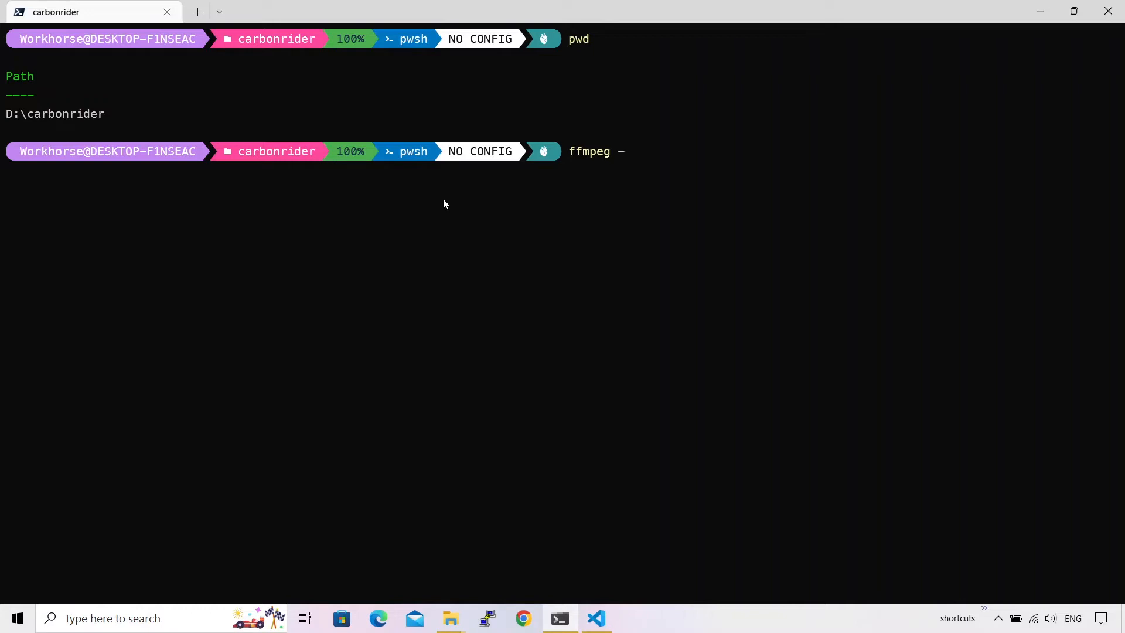
{"action": "type", "text": "i"}
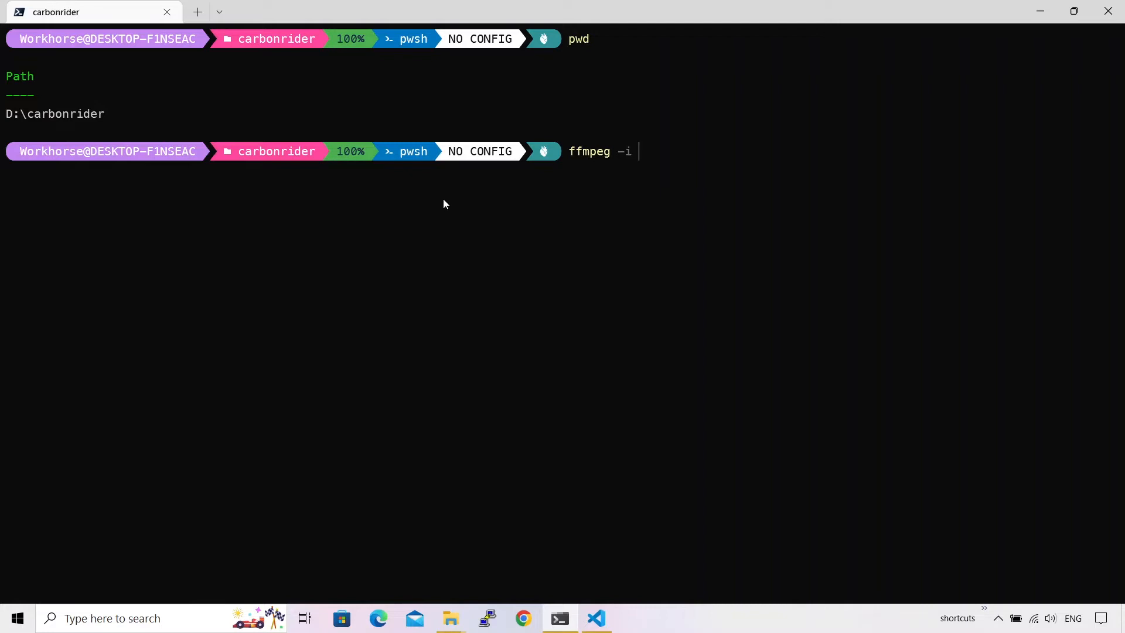
{"action": "type", "text": "big_bunny_1080.mp4"}
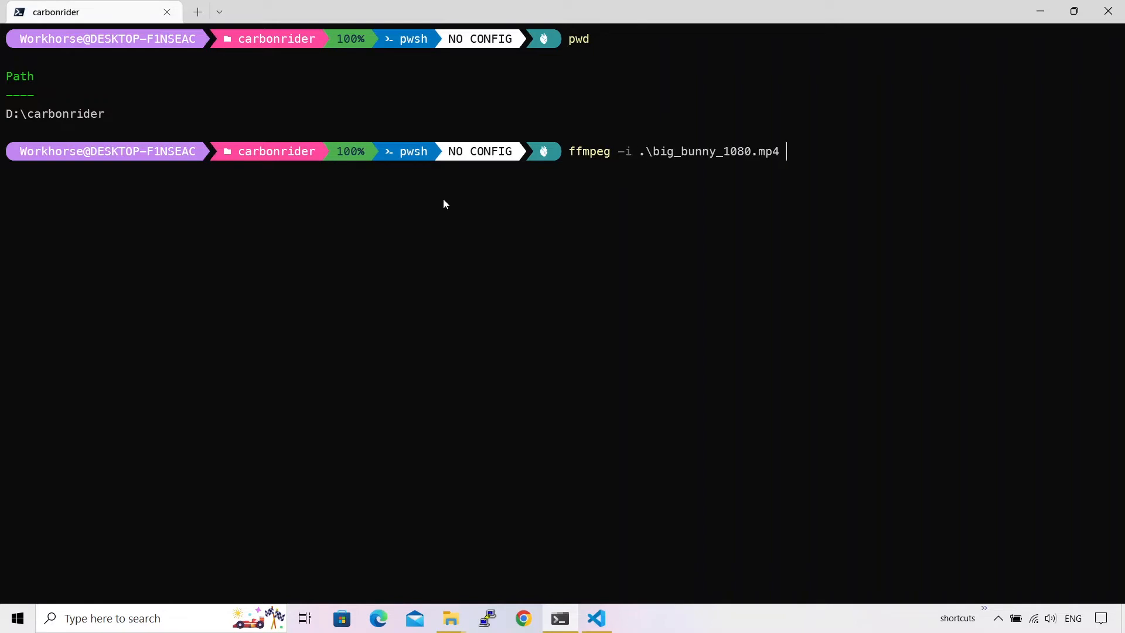
Add the filter -vf "subtitles=sample.srt" and -y output as the target file
{"action": "type", "text": "-vf"}
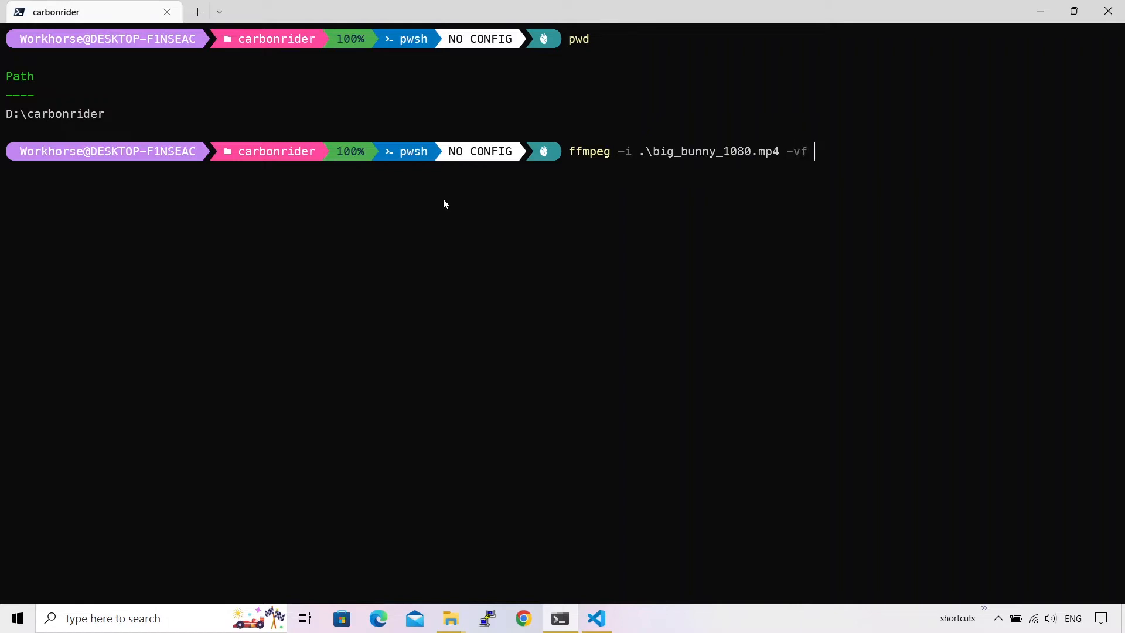
{"action": "type", "text": "\""}
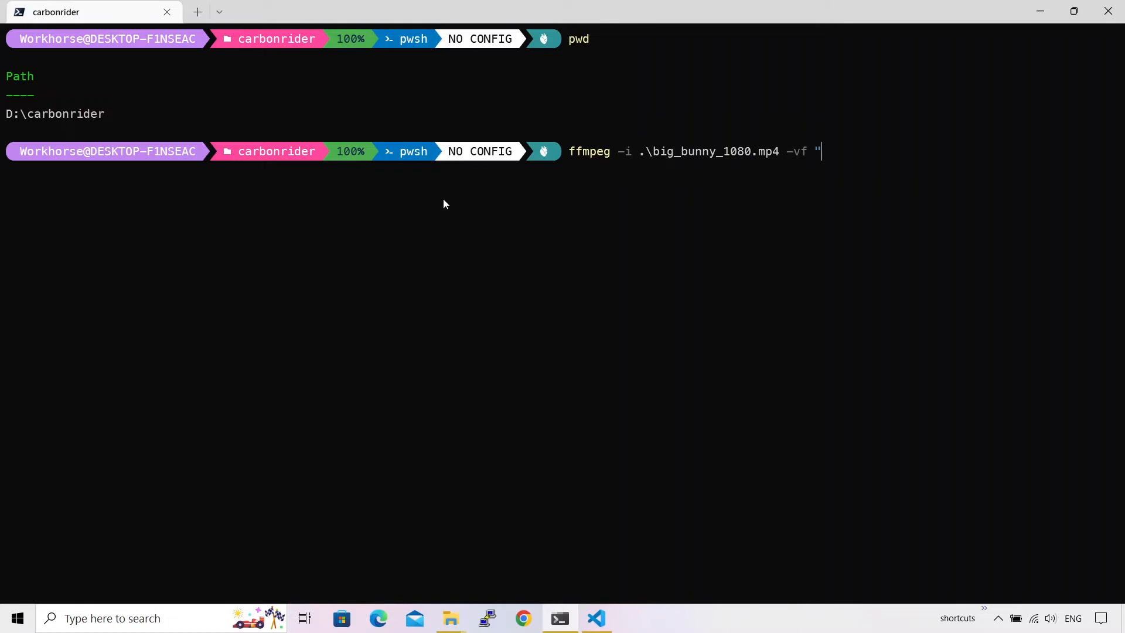
{"action": "type", "text": "subtitles"}
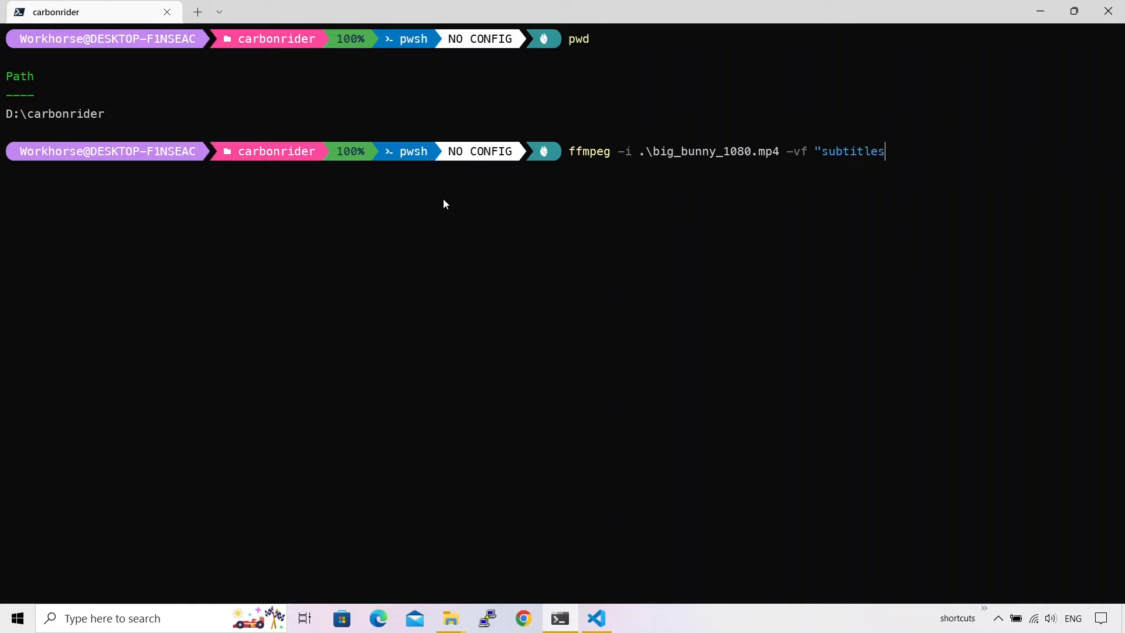
{"action": "type", "text": "=sample.s"}
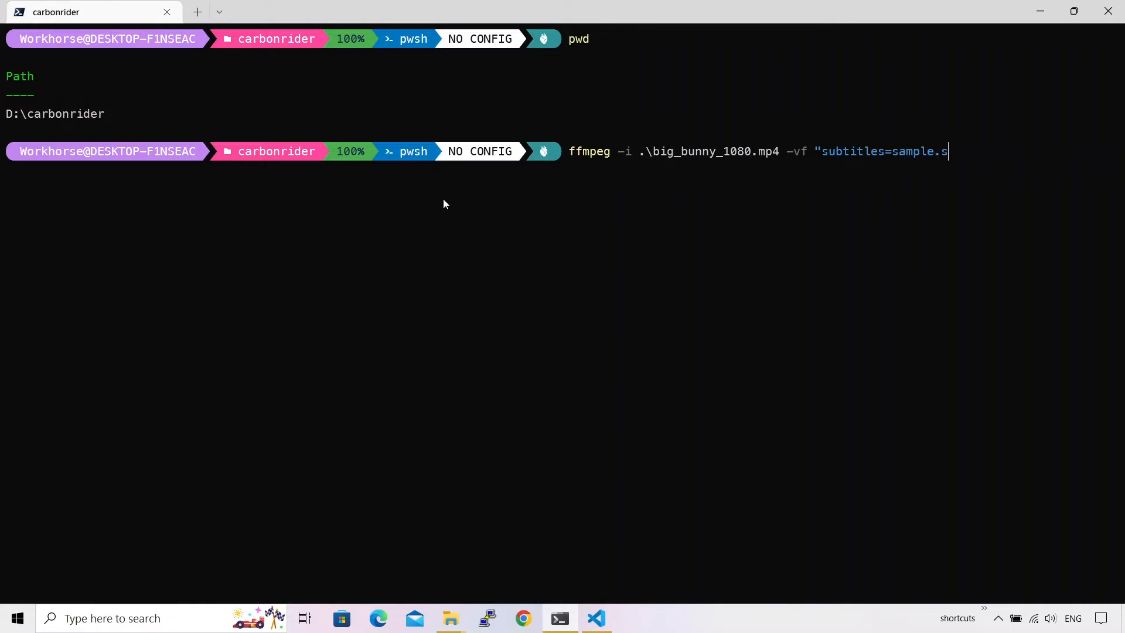
{"action": "type", "text": "rt\""}
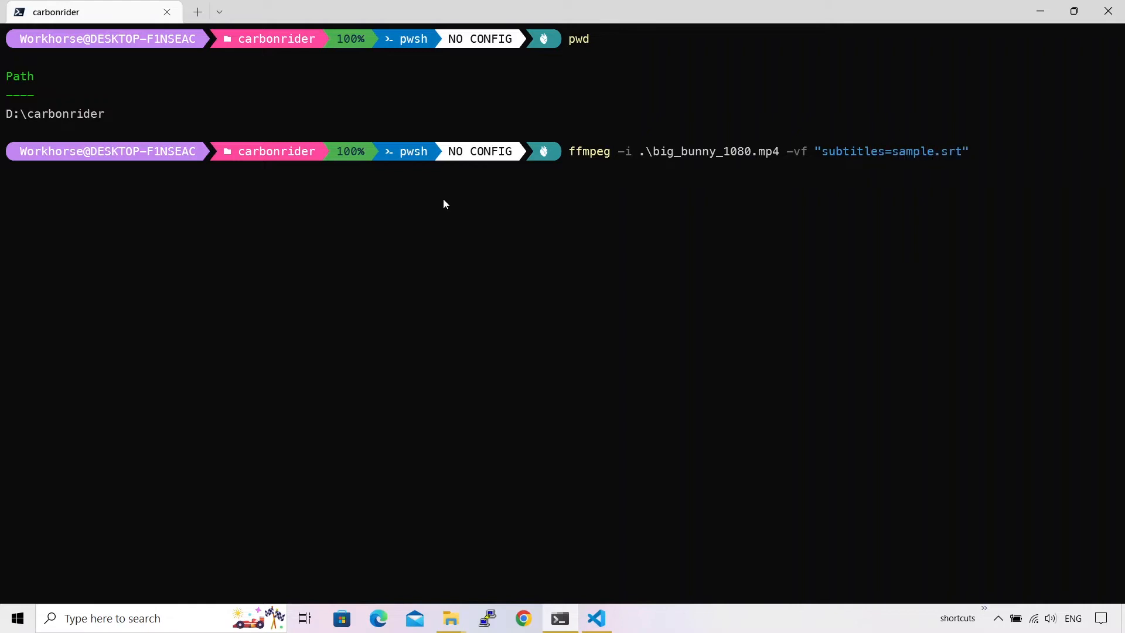
{"action": "type", "text": "-y"}
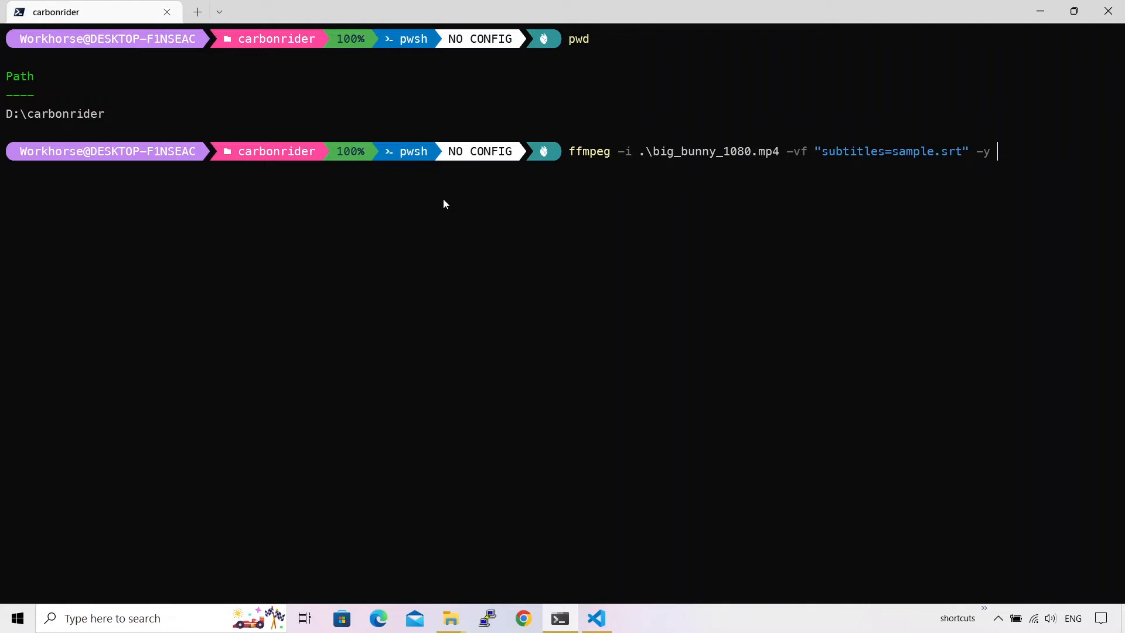
{"action": "type", "text": "output"}
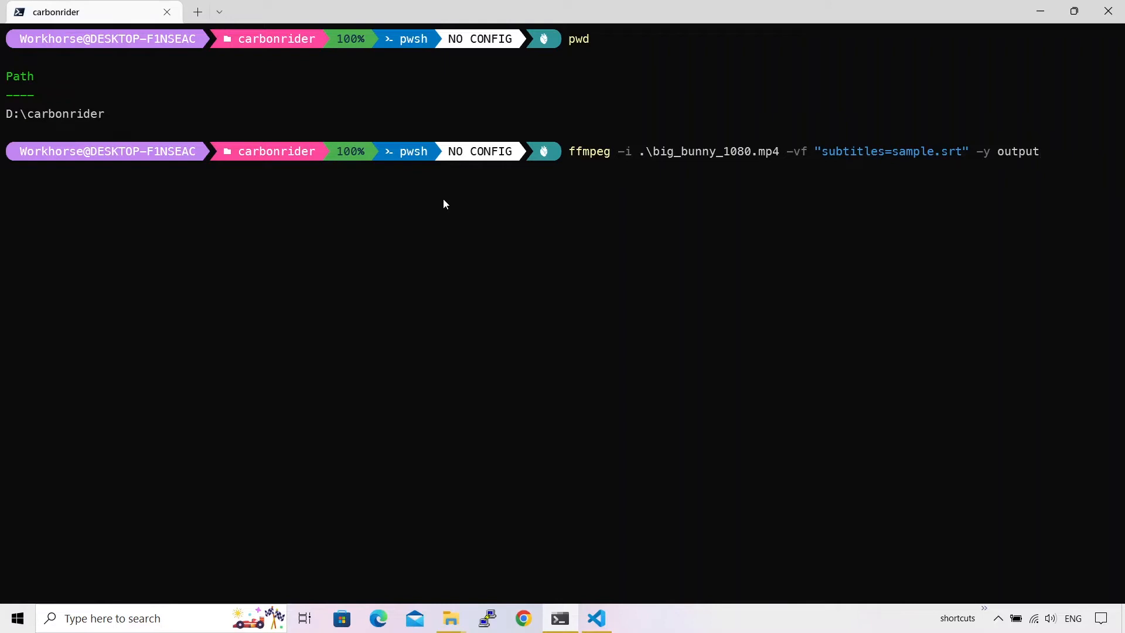
Complete the output name as output.mp4 and run ffmpeg to burn in the captions
{"action": "type", "text": ".mp4"}
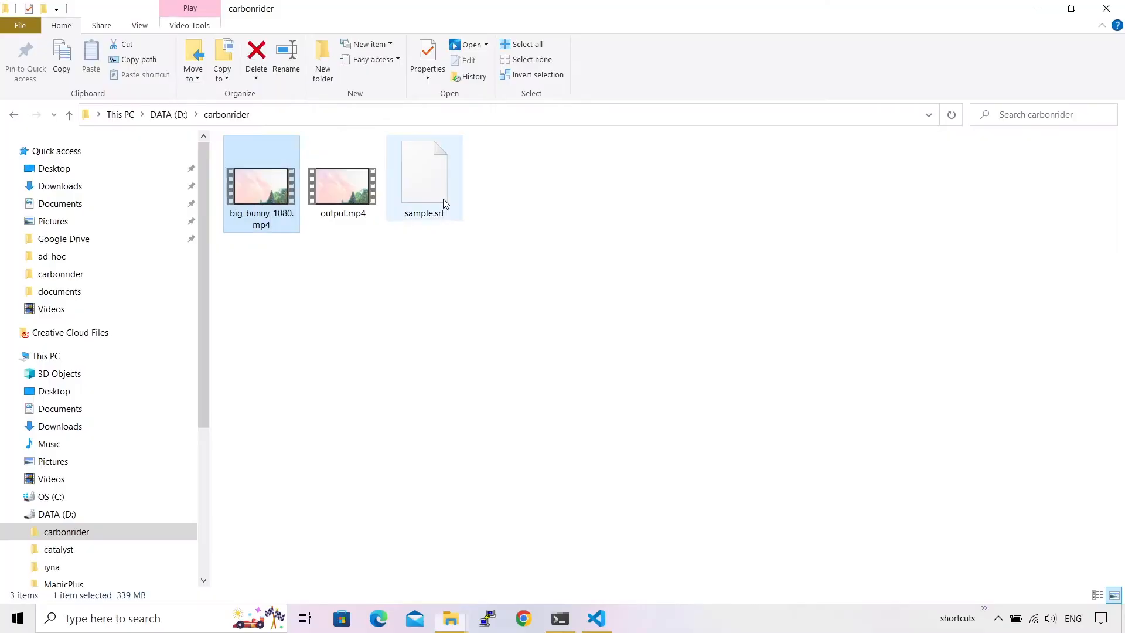
Open the newly created output.mp4 from the carbonrider folder in VLC media player
{"action": "left_click", "coordinate": [342, 183]}
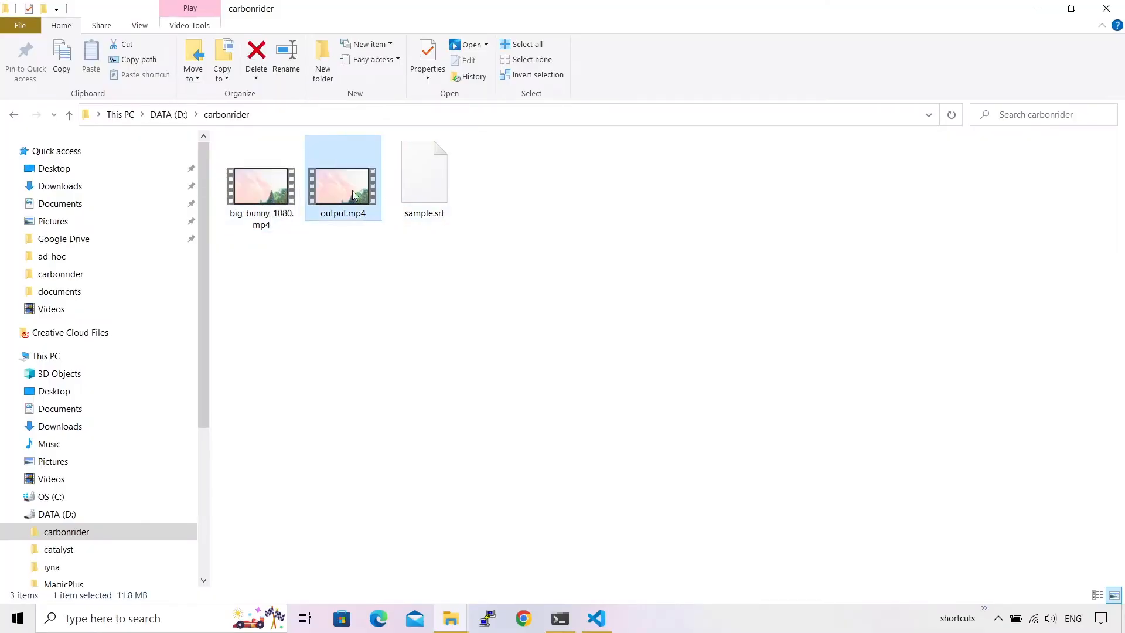
{"action": "right_click", "coordinate": [342, 194]}
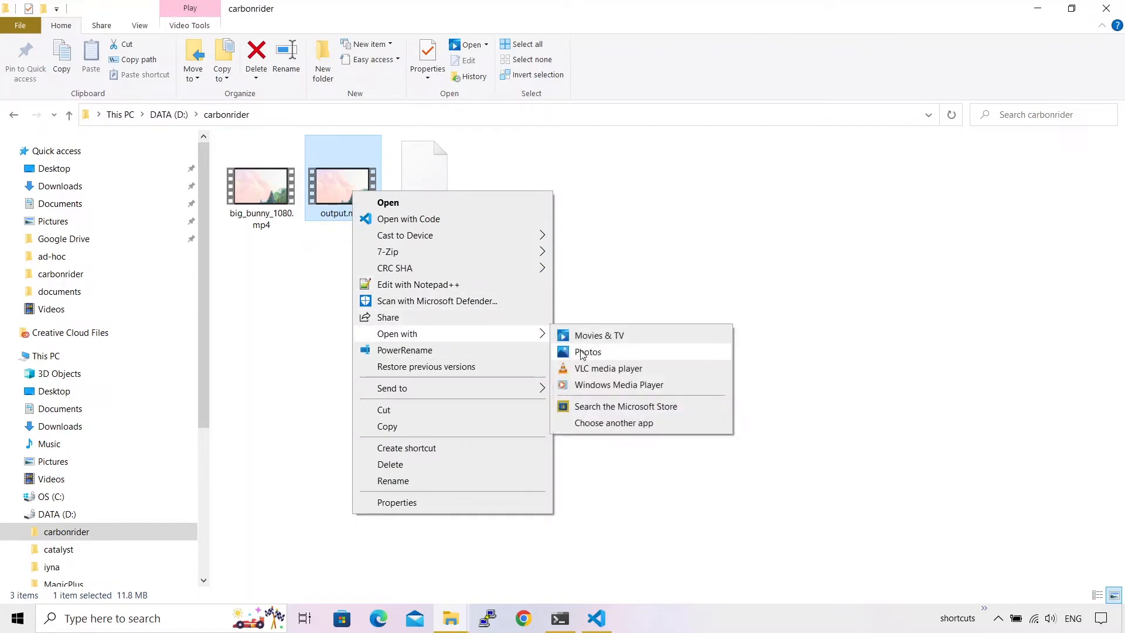
{"action": "left_click", "coordinate": [608, 368]}
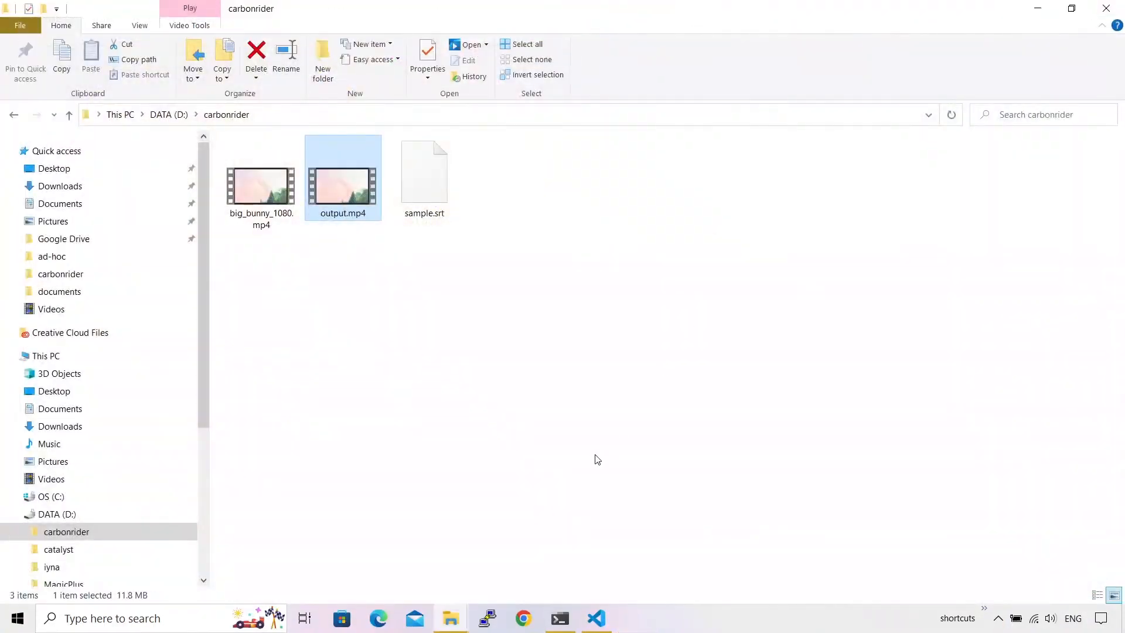
Review sample.srt in Visual Studio Code, then return to the Windows Terminal prompt
{"action": "left_click", "coordinate": [595, 617]}
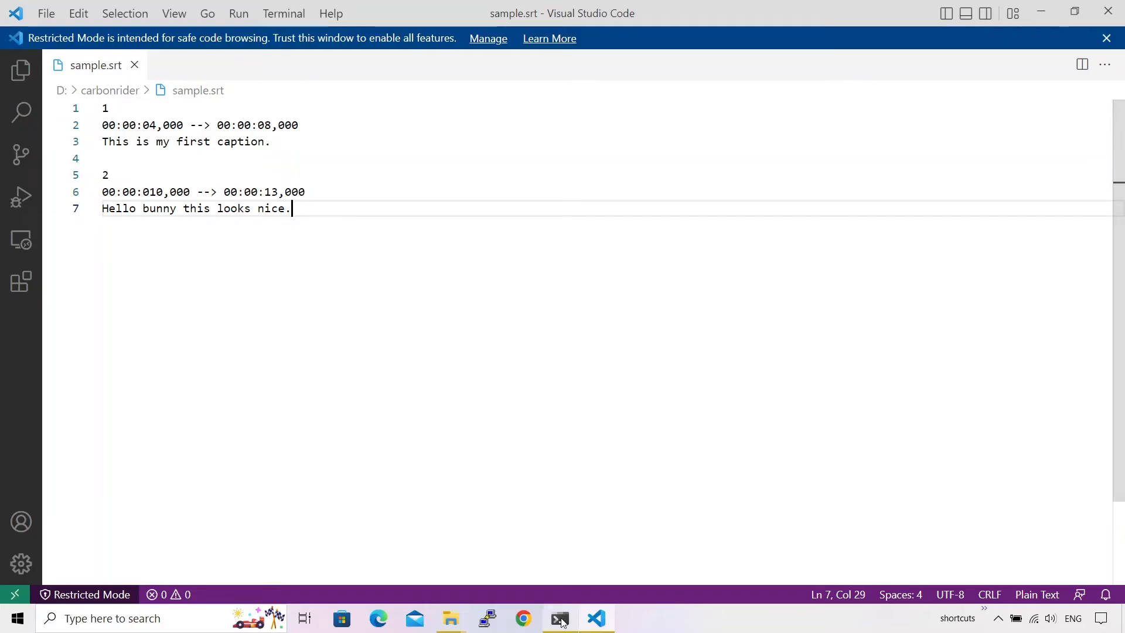
{"action": "left_click", "coordinate": [560, 618]}
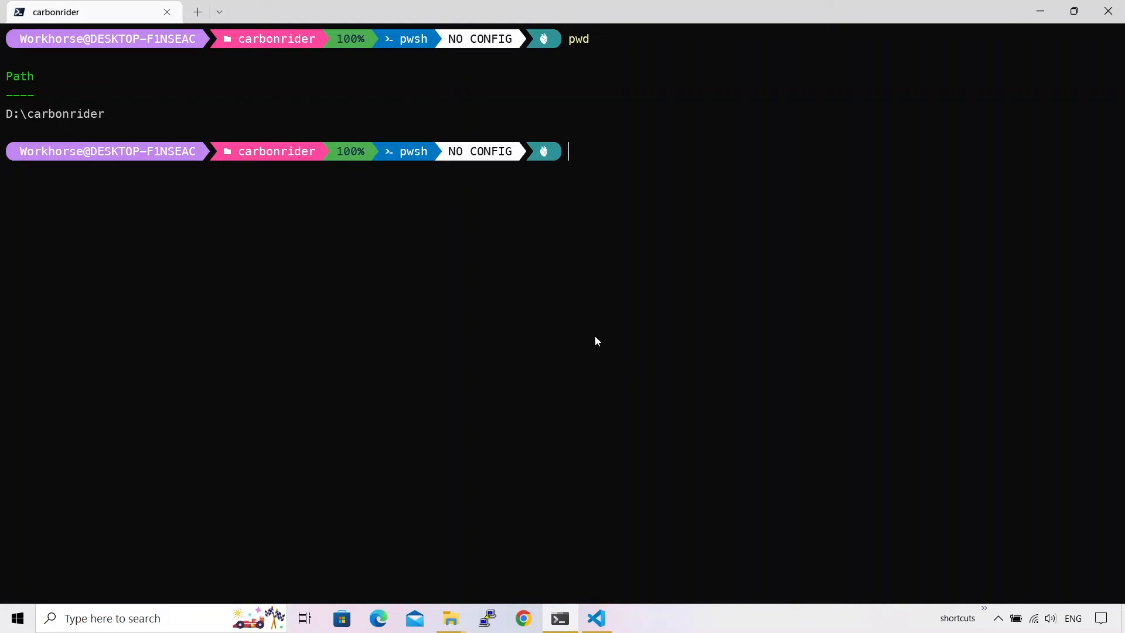
Move the terminal up one level to D:\ with cd .
{"action": "type", "text": "cd .."}
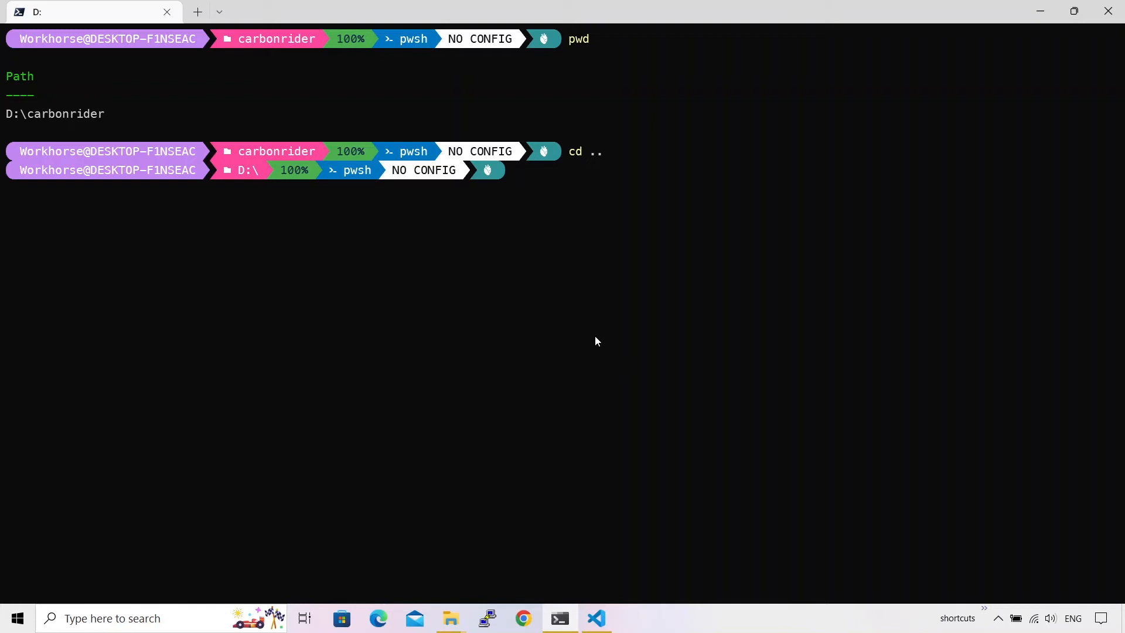
{"action": "type", "text": "cd .."}
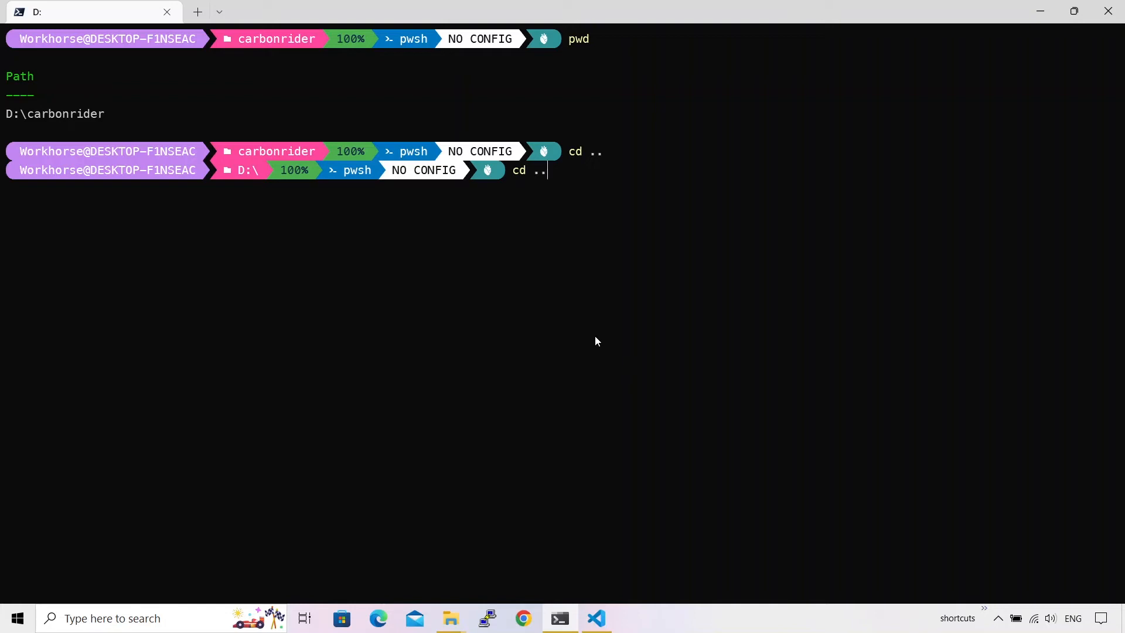
Compose ffmpeg burning carbonrider\sample.srt into .\carbonrider\big_bunny_1080.mp4, writing d:\carbonrider\output.mp4
{"action": "type", "text": "ffmpeg -i .\\big_bunny_1080.mp4 -vf \"subtitles=sample.srt\" -y d:\\carbonrider\\output1.mp4"}
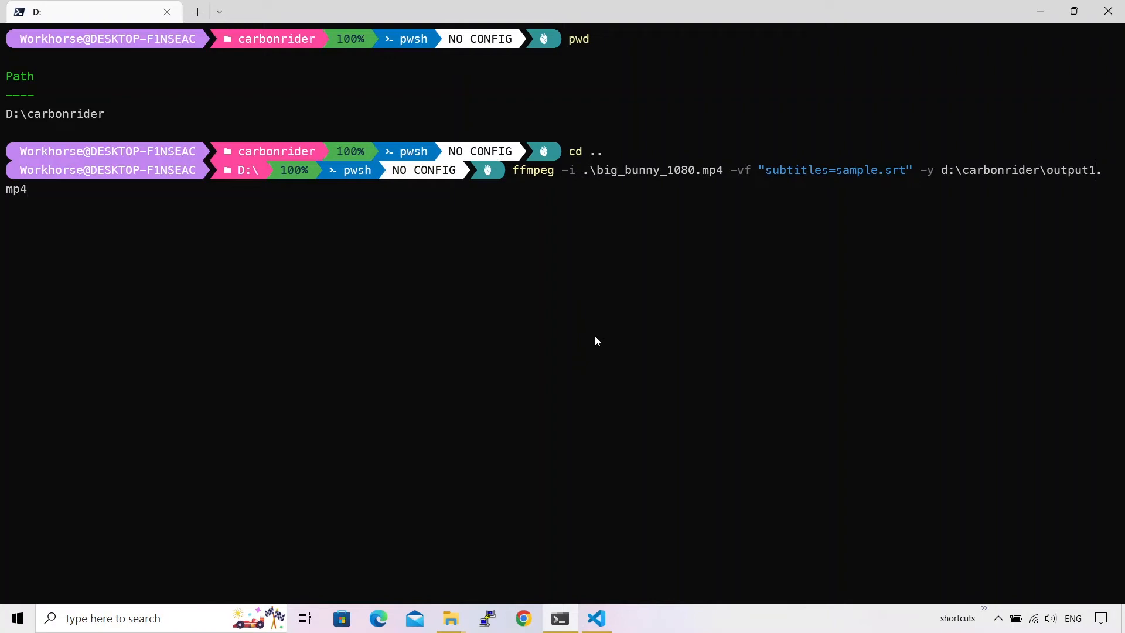
{"action": "key", "text": "Backspace"}
{"action": "type", "text": "\\"}
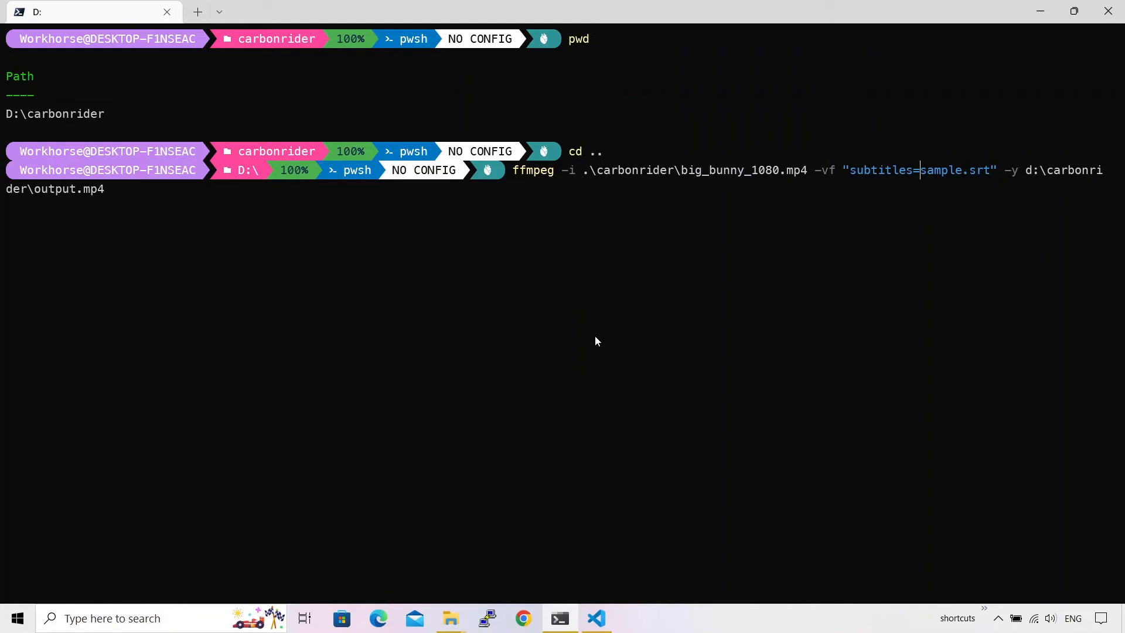
{"action": "type", "text": "carbonr"}
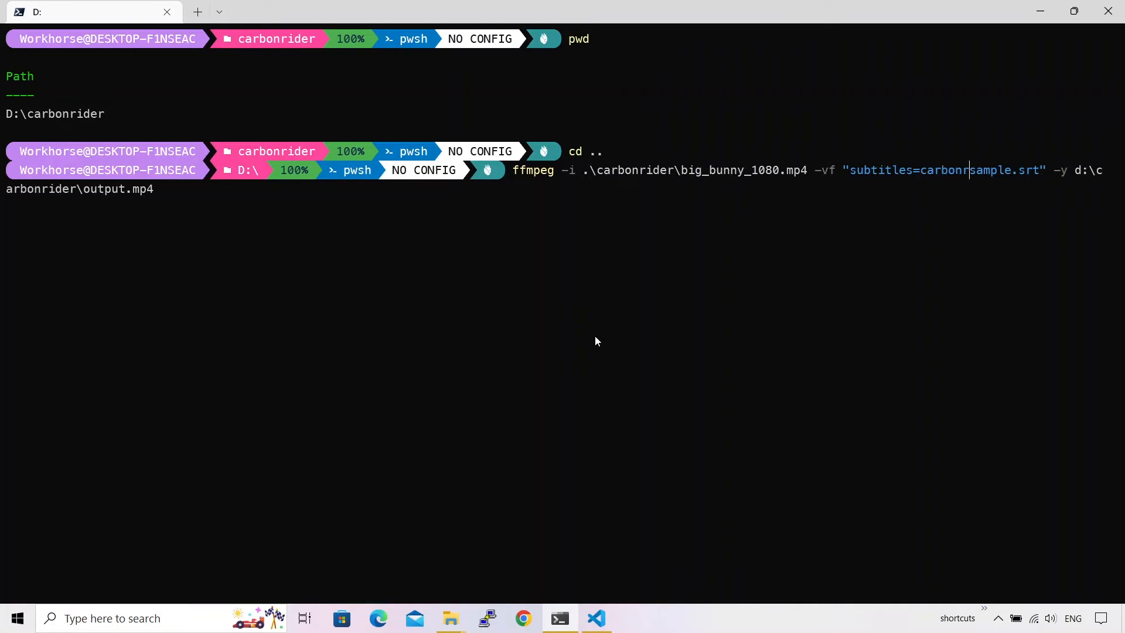
{"action": "type", "text": "ider\\"}
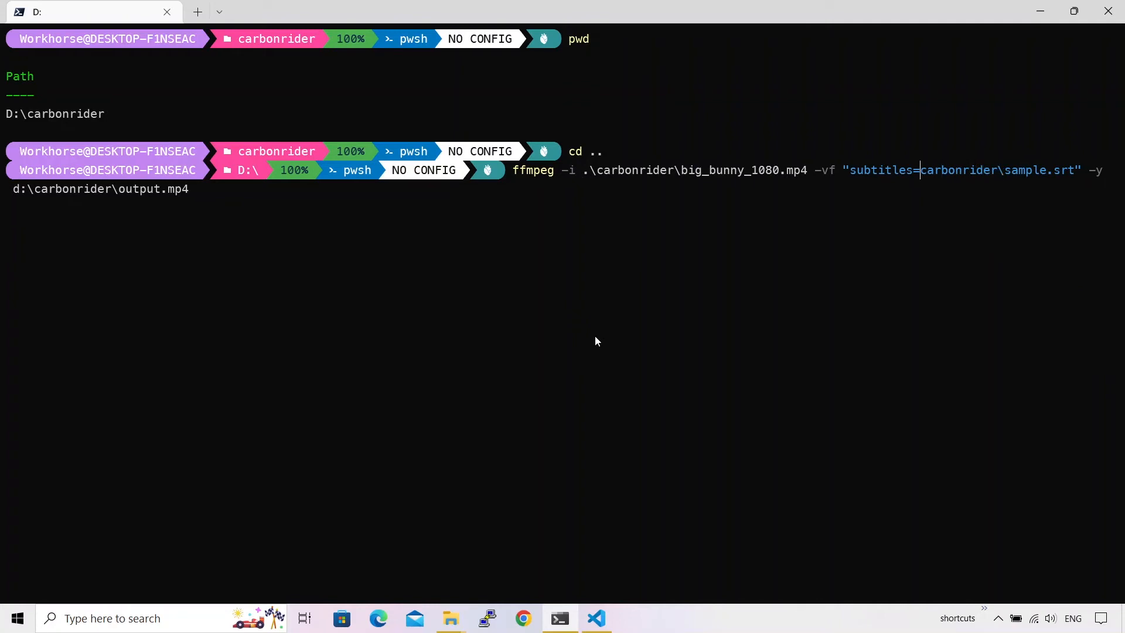
{"action": "type", "text": ".\\"}
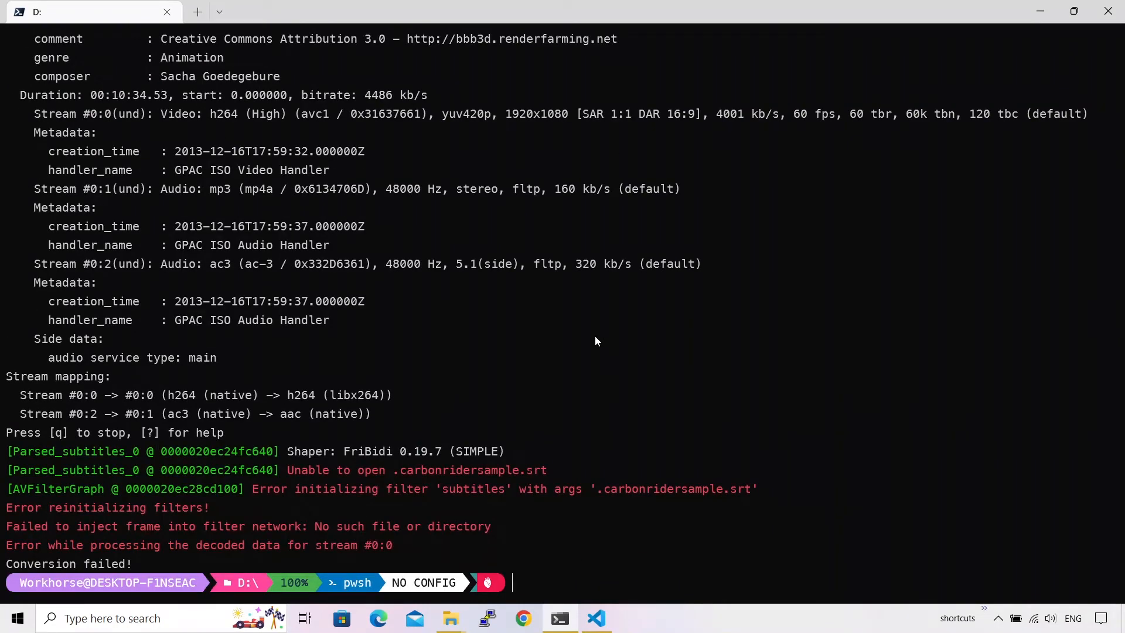
{"action": "mouse_move", "coordinate": [351, 487]}
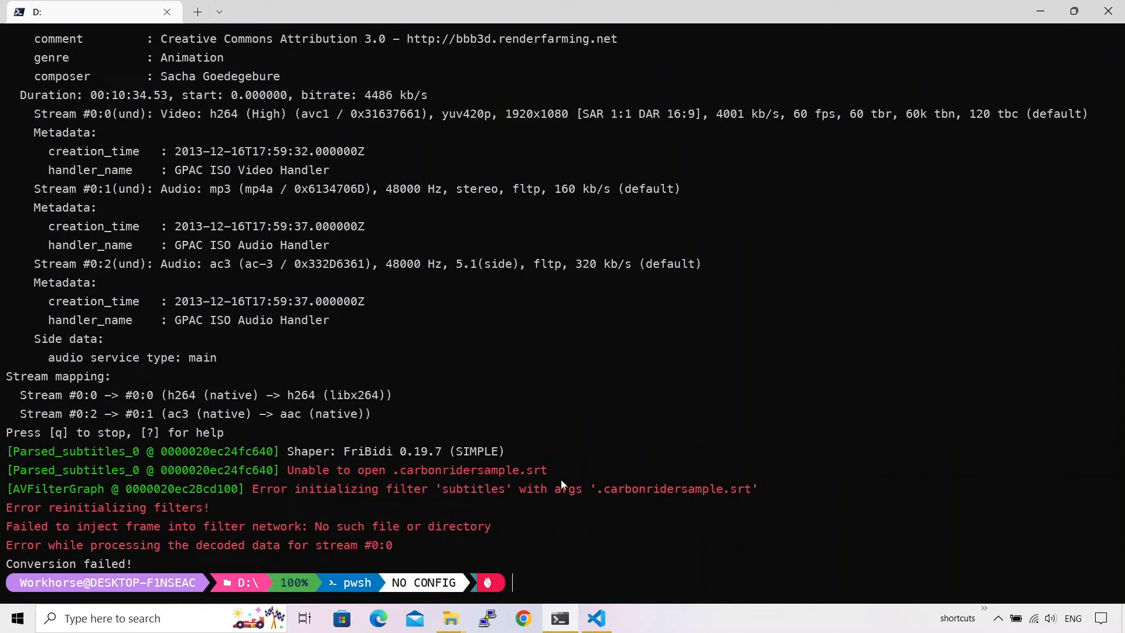
{"action": "mouse_move", "coordinate": [558, 481]}
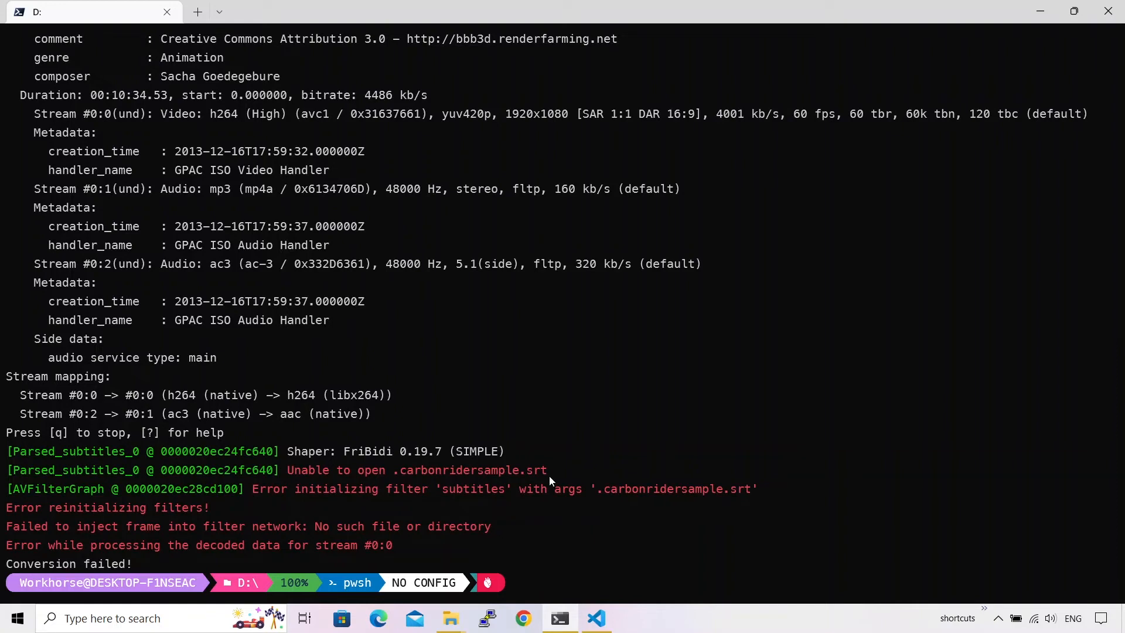
Rewrite the failed command's subtitles argument to point at d:/carbonrider/sample.srt
{"action": "type", "text": "ffmpeg -i .\\carbonrider\\big_bunny_1080.mp4 -vf \"subtitles=.\\carbonrider\\sample.srt\" -y d:\\carbonrider\\output.mp4"}
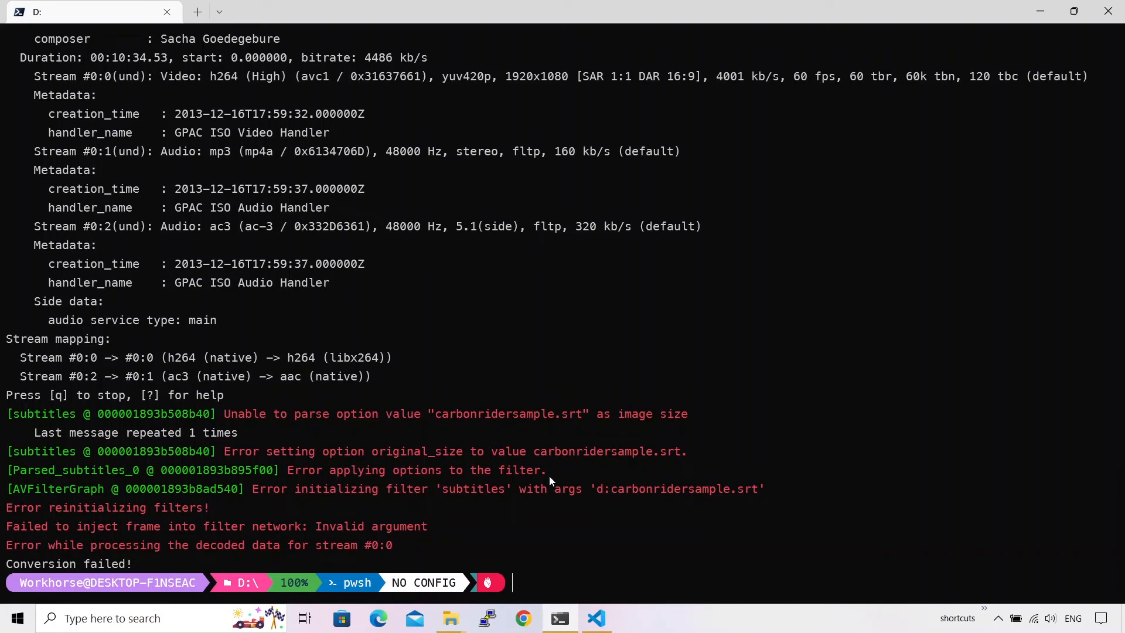
{"action": "type", "text": "ffmpeg -i .\\carbonrider\\big_bunny_1080.mp4 -vf \"subtitles=d:\\carbonrider\\sample.srt\" -y d:\\carbonrider\\output.mp4"}
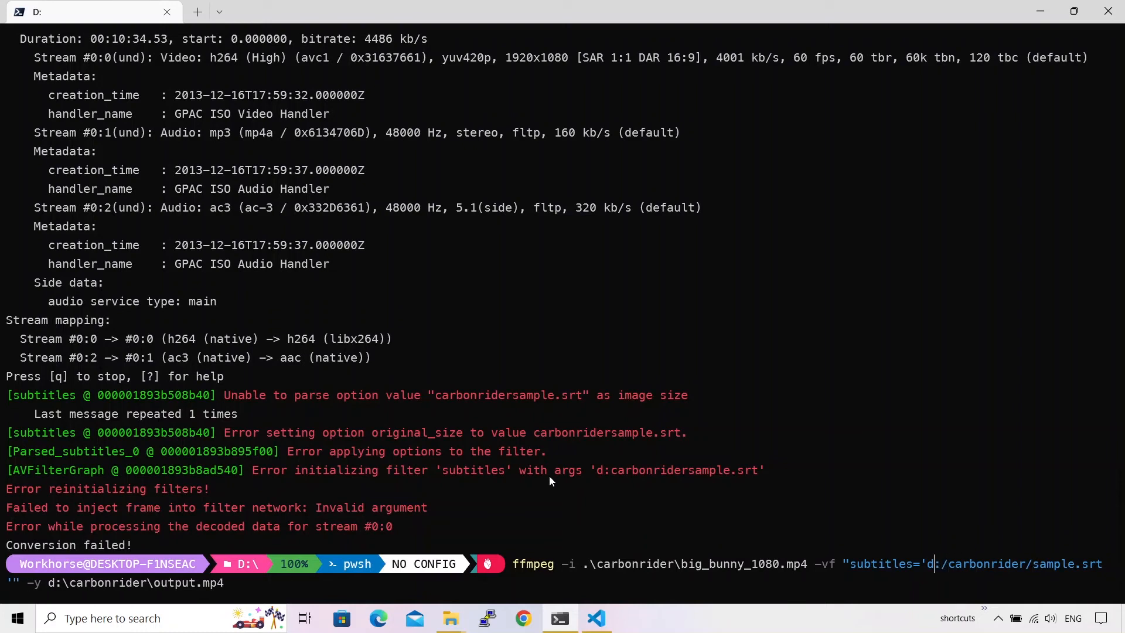
Run the corrected ffmpeg encode and confirm output.mp4 appears in the carbonrider folder
{"action": "type", "text": "\\"}
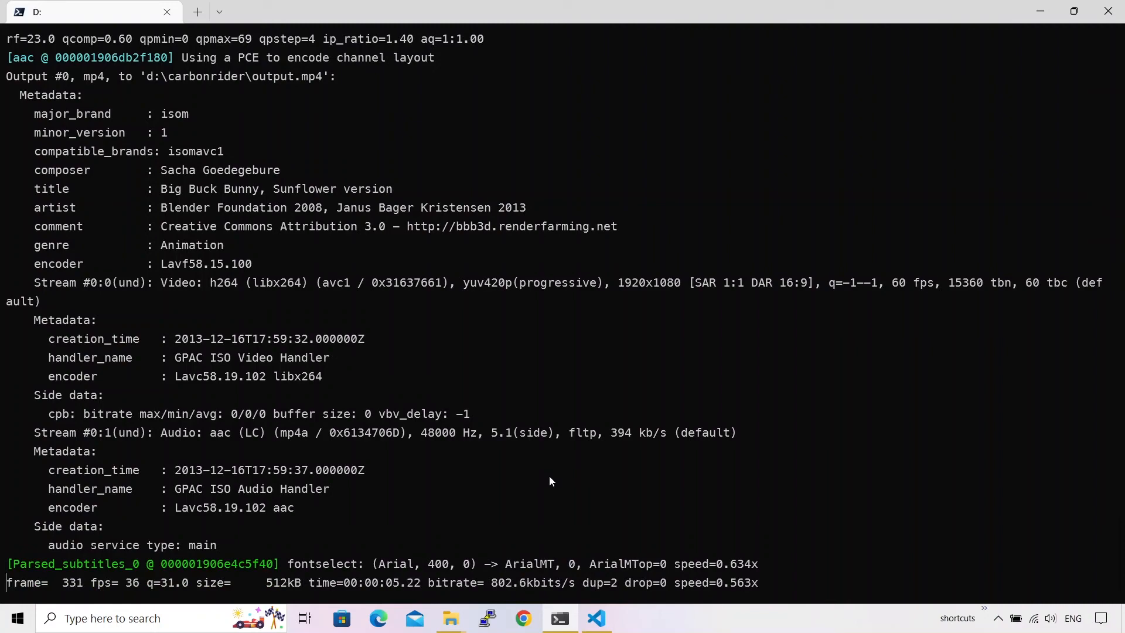
{"action": "key", "text": "alt+tab"}
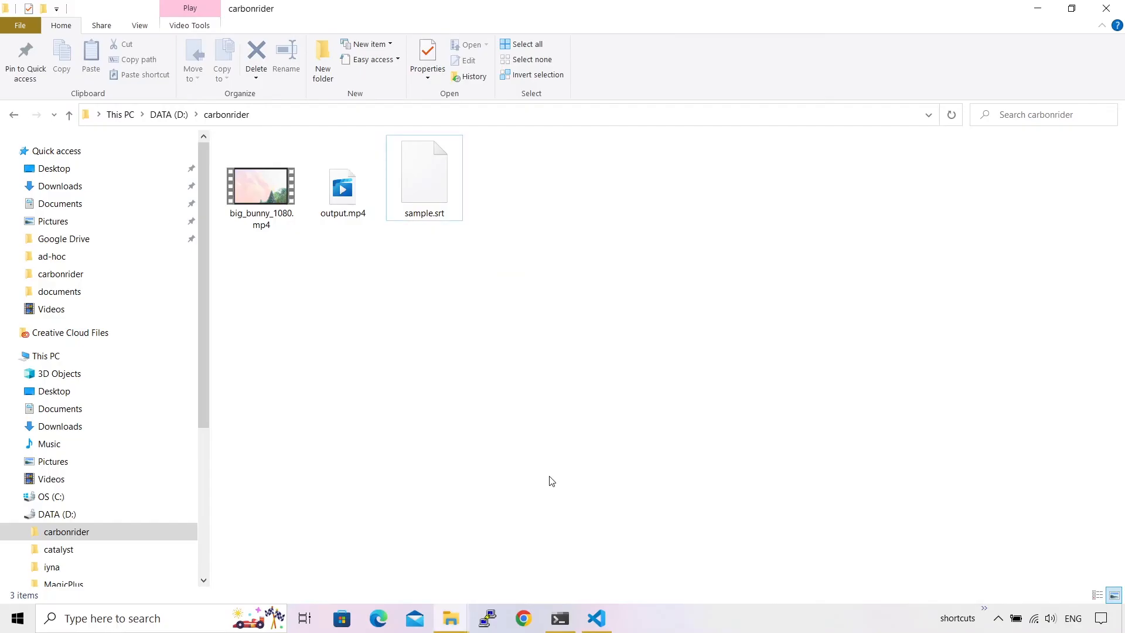
{"action": "left_click", "coordinate": [559, 617]}
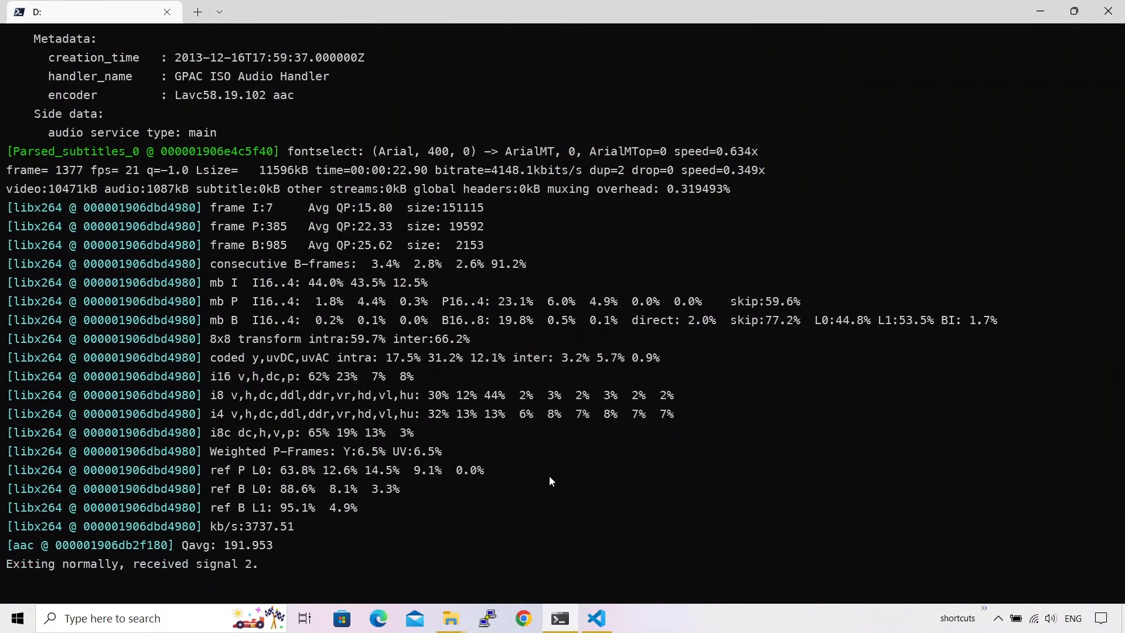
{"action": "left_click", "coordinate": [450, 617]}
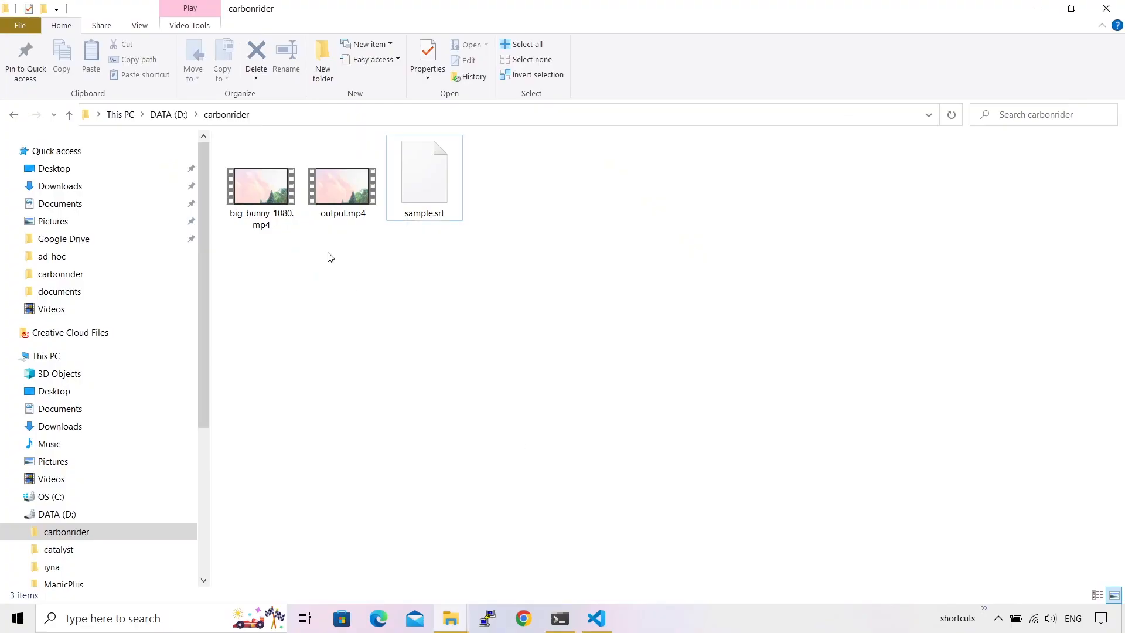
Play output.mp4 in VLC media player to check the captions, then stop playback
{"action": "left_click", "coordinate": [342, 186]}
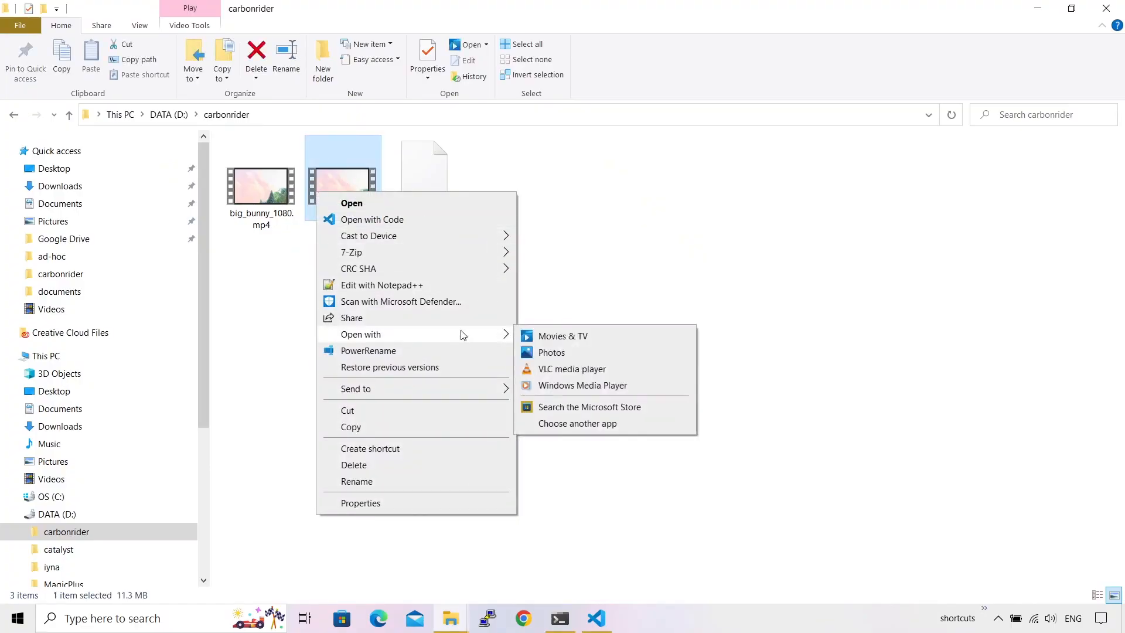
{"action": "left_click", "coordinate": [572, 369]}
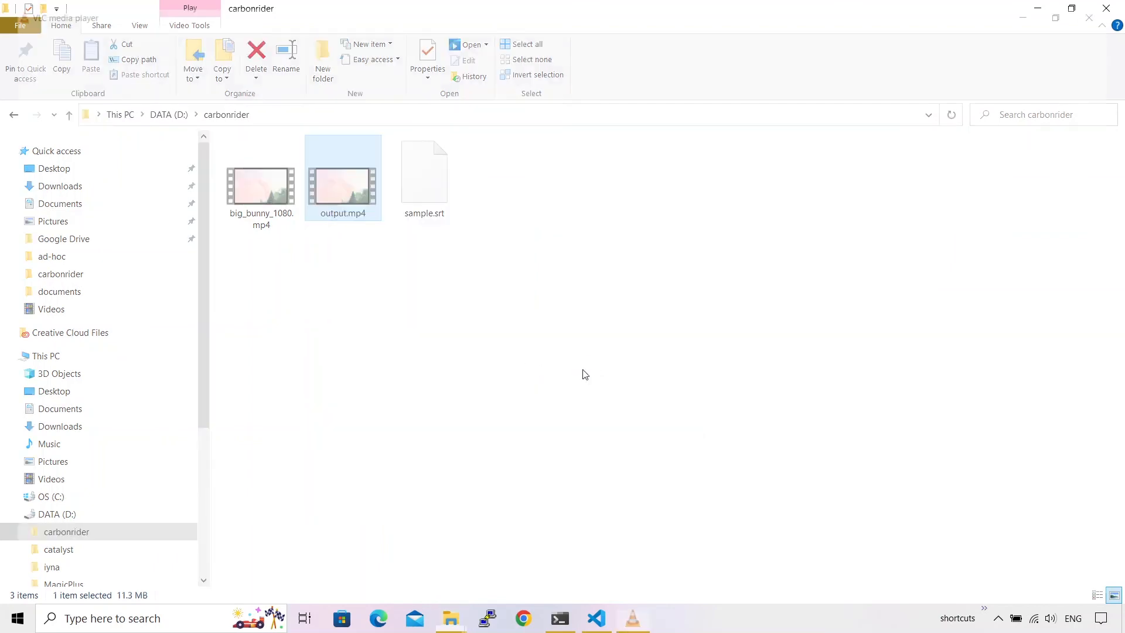
{"action": "double_click", "coordinate": [342, 180]}
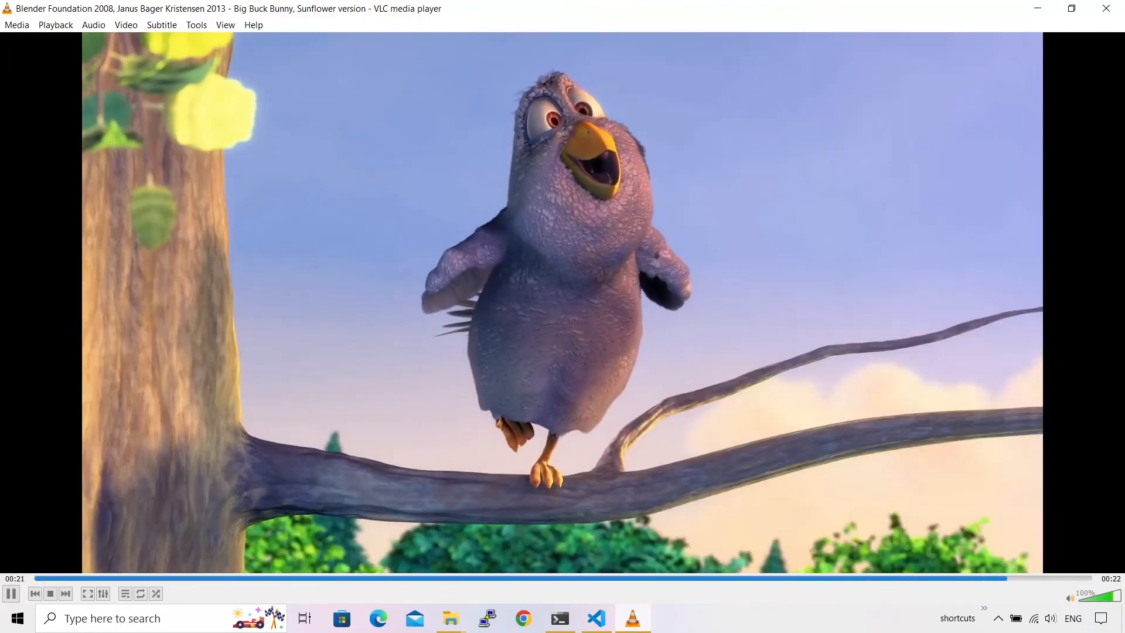
{"action": "left_click", "coordinate": [50, 593]}
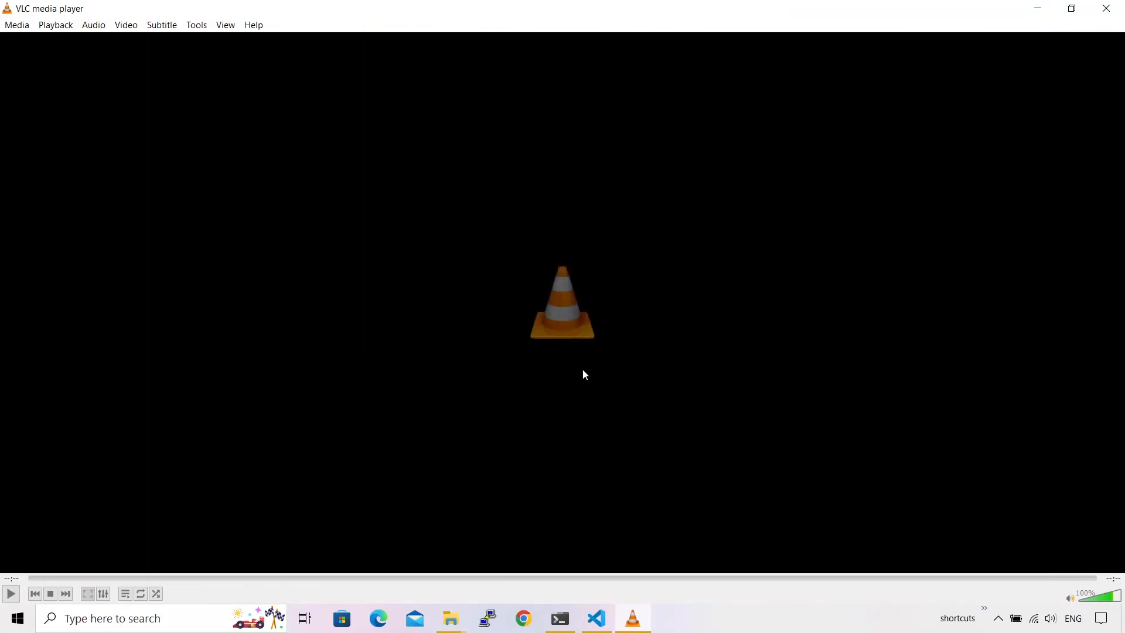